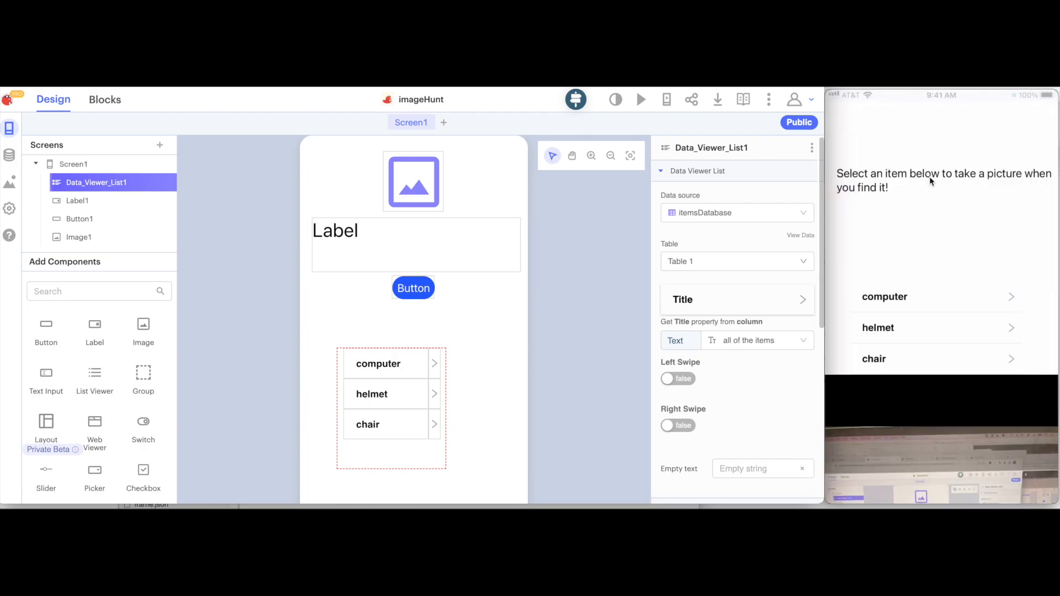
Photograph a laptop for the computer row and a helmet for the helmet row, turning both green.
{"action": "left_click", "coordinate": [935, 295]}
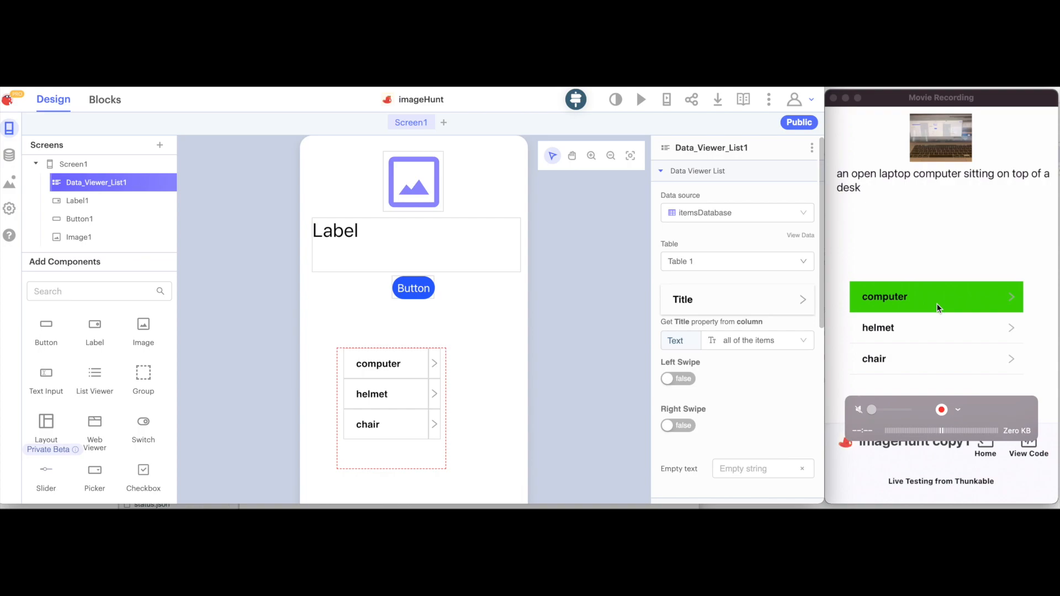
{"action": "mouse_move", "coordinate": [938, 337]}
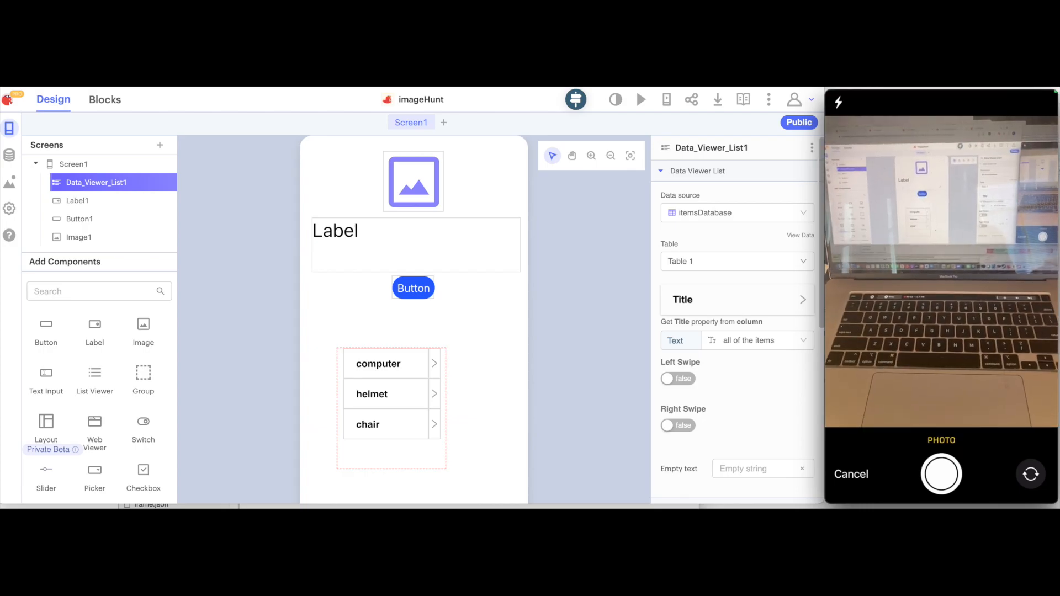
{"action": "left_click", "coordinate": [940, 474]}
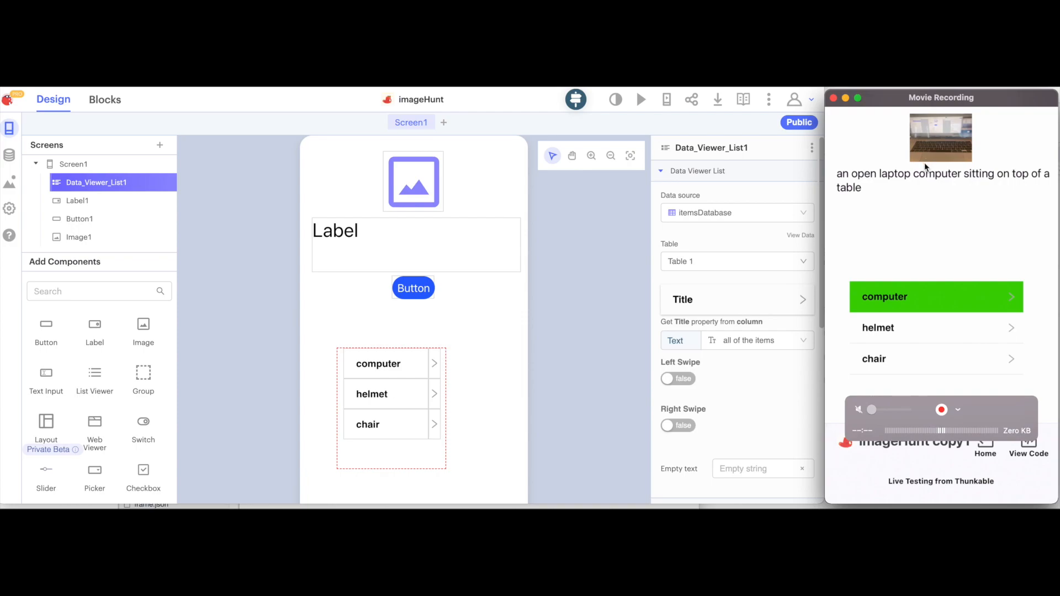
{"action": "mouse_move", "coordinate": [911, 167]}
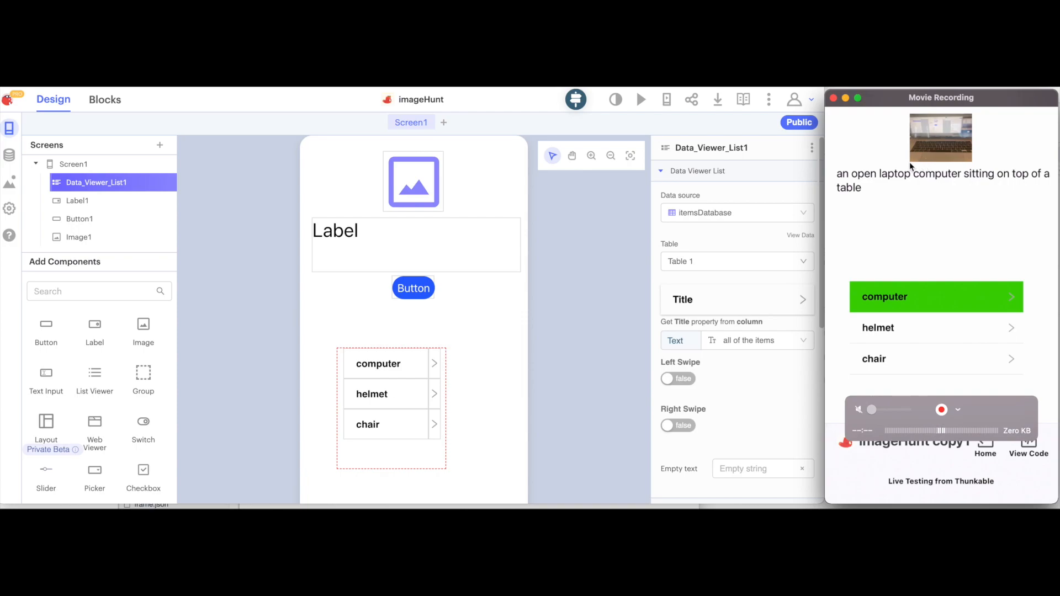
{"action": "mouse_move", "coordinate": [897, 346]}
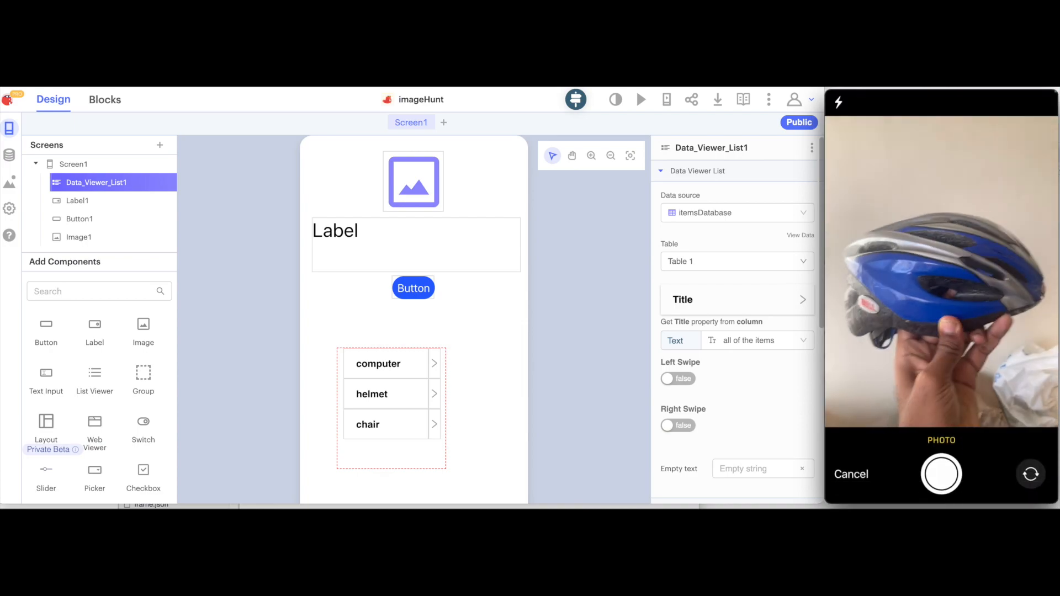
{"action": "left_click", "coordinate": [941, 474]}
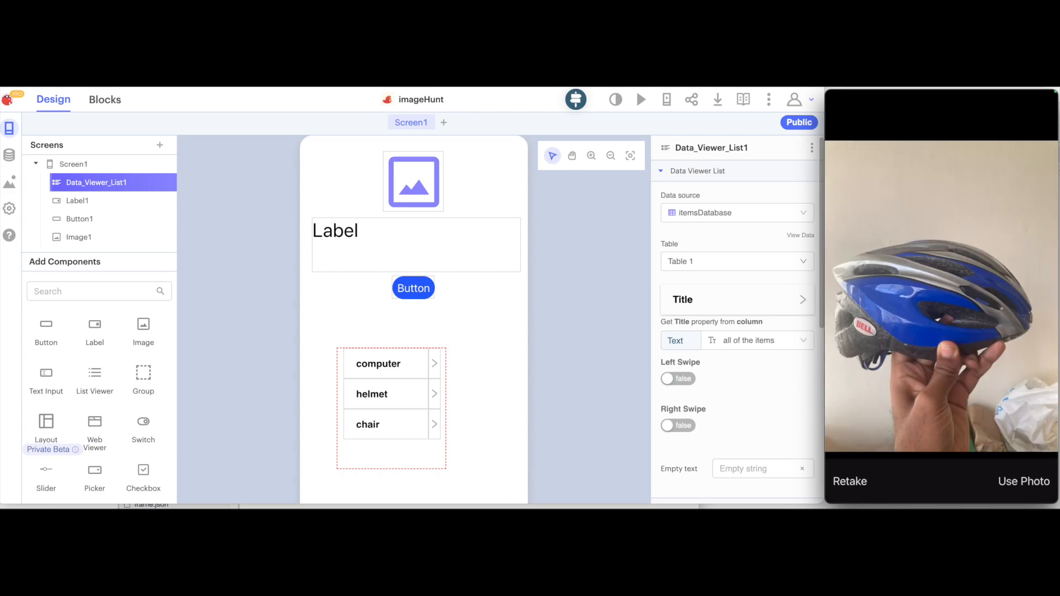
{"action": "left_click", "coordinate": [1023, 481]}
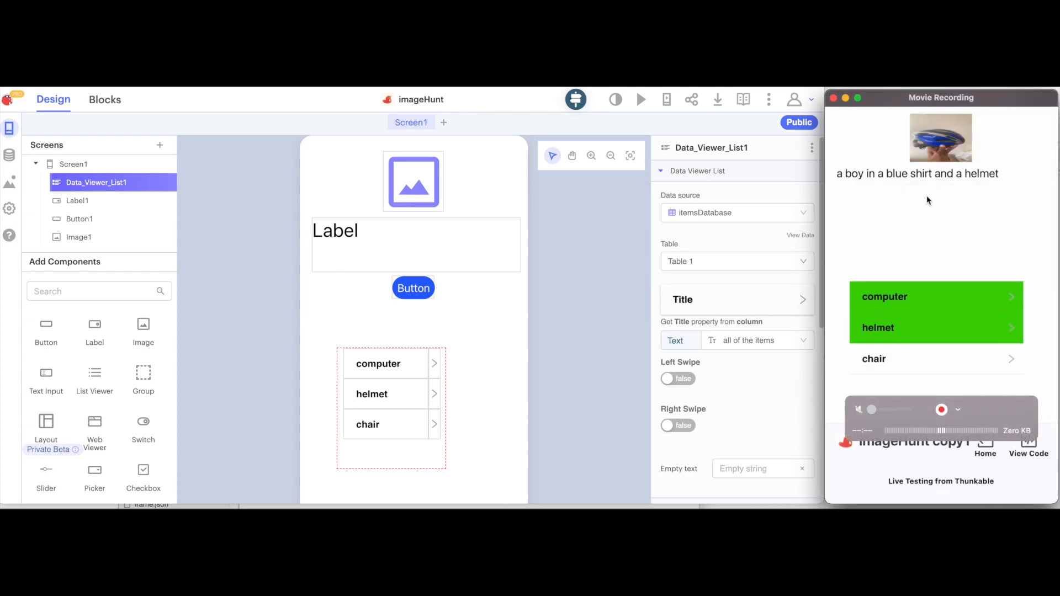
{"action": "mouse_move", "coordinate": [875, 344]}
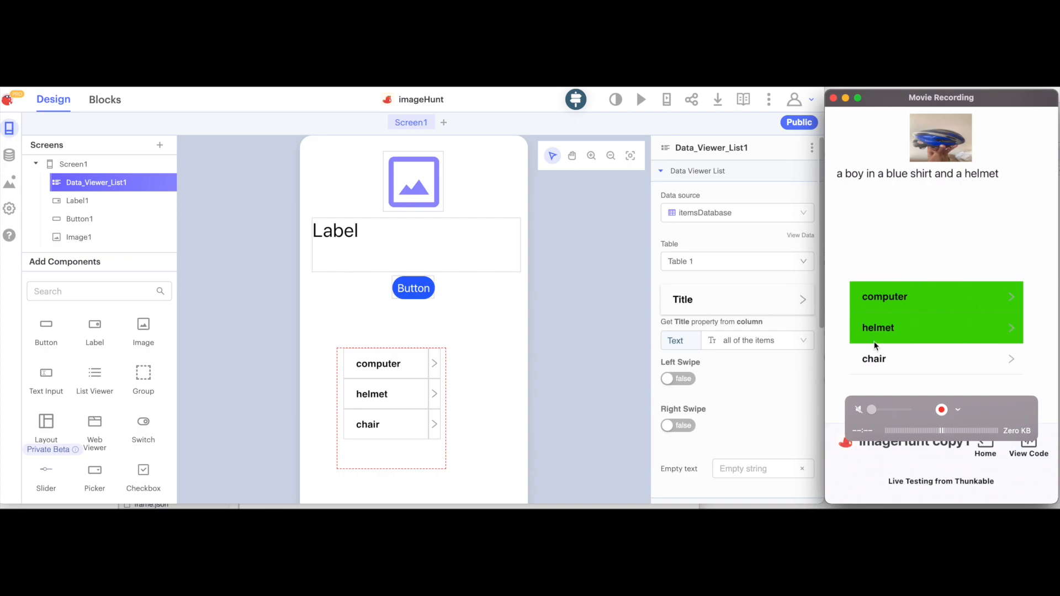
{"action": "mouse_move", "coordinate": [901, 328]}
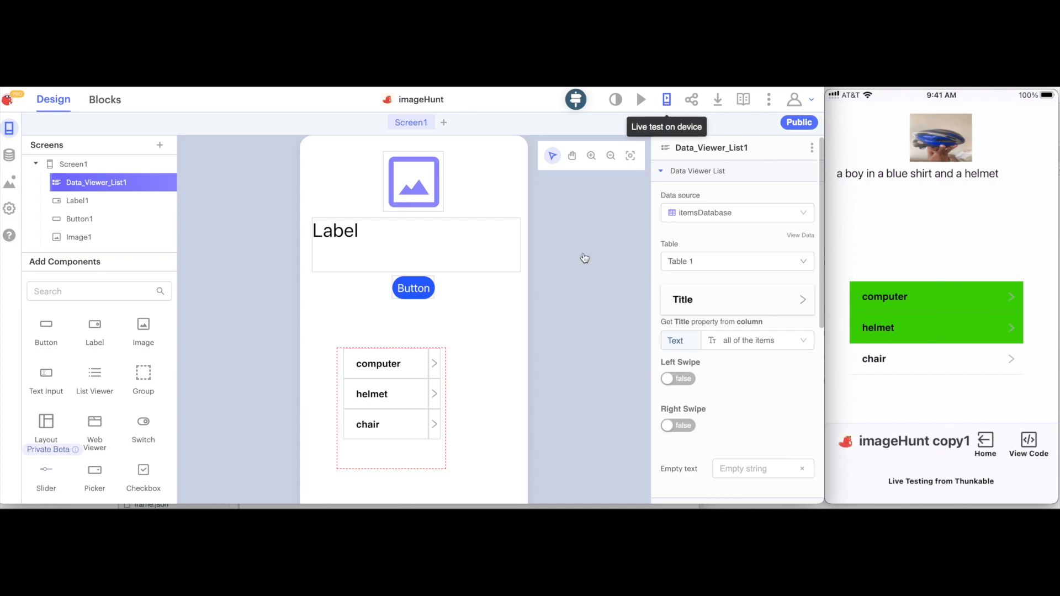
{"action": "mouse_move", "coordinate": [584, 257]}
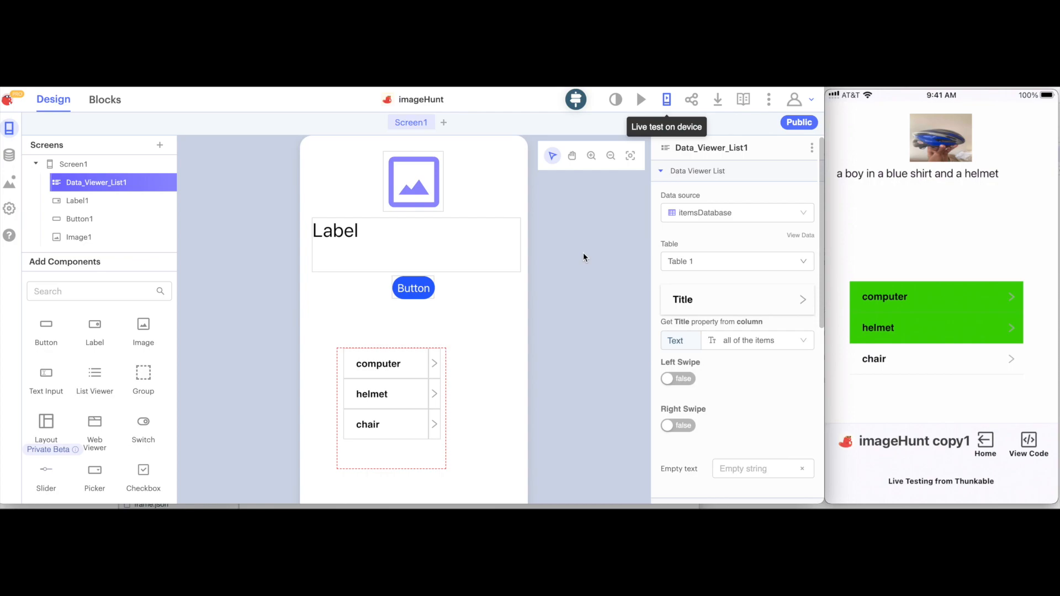
Reload the live test, then pick computer and chair so both rows turn green, and start the camera.
{"action": "left_click", "coordinate": [667, 100]}
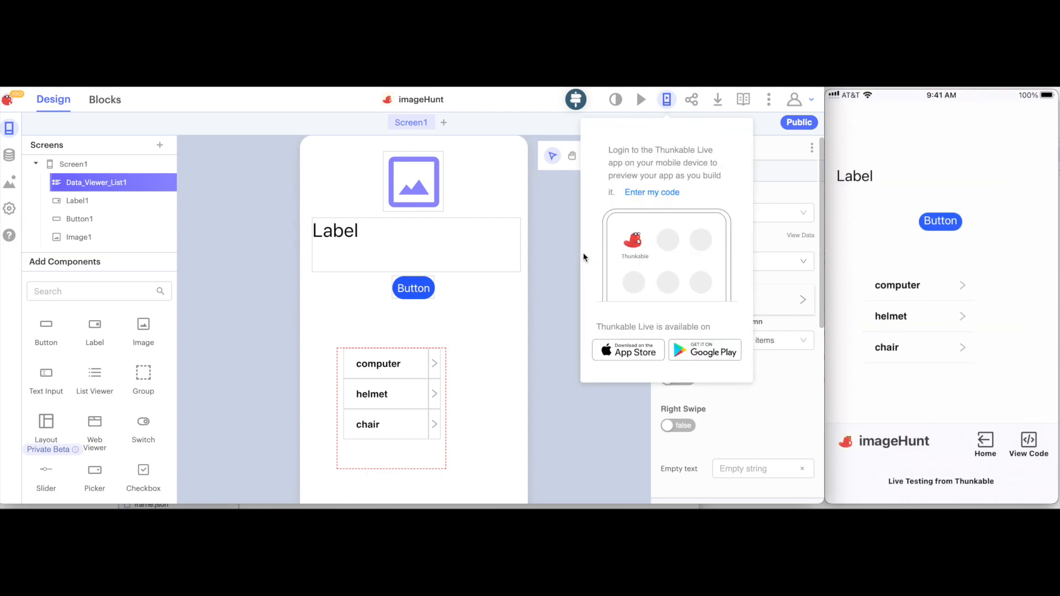
{"action": "mouse_move", "coordinate": [563, 258]}
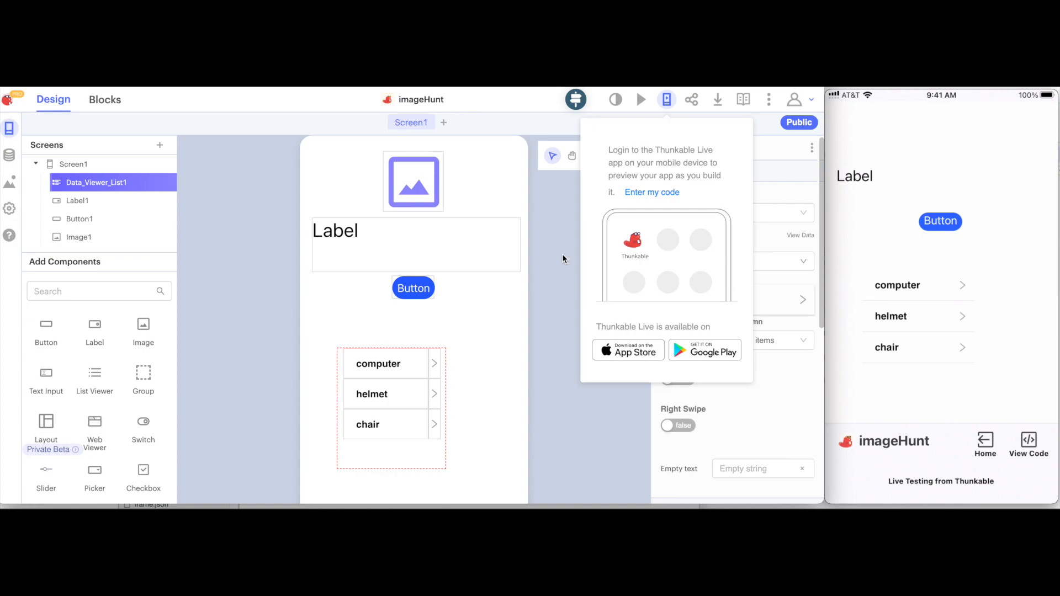
{"action": "mouse_move", "coordinate": [834, 291]}
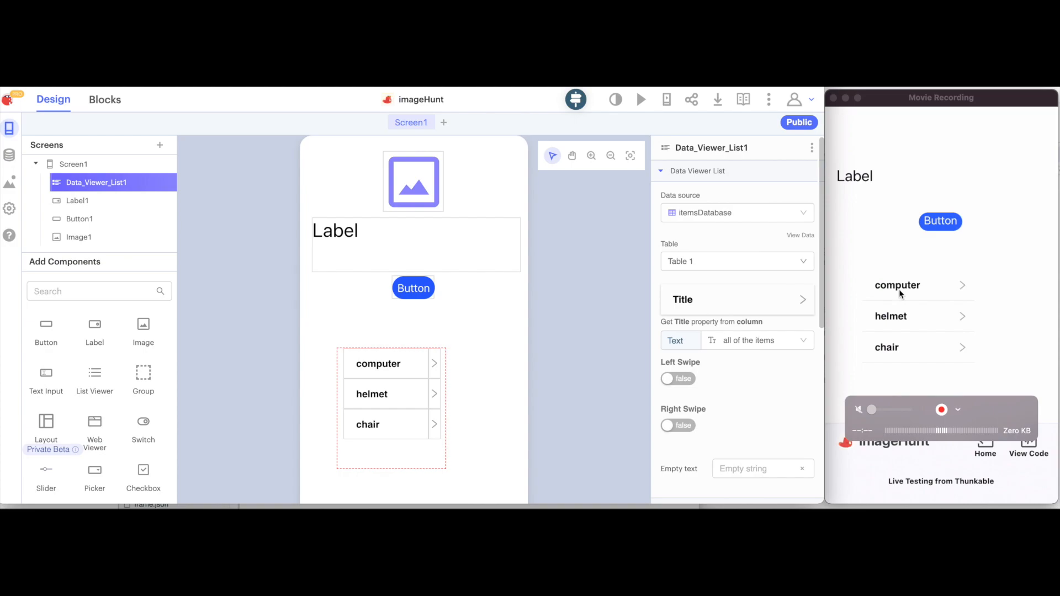
{"action": "mouse_move", "coordinate": [860, 245]}
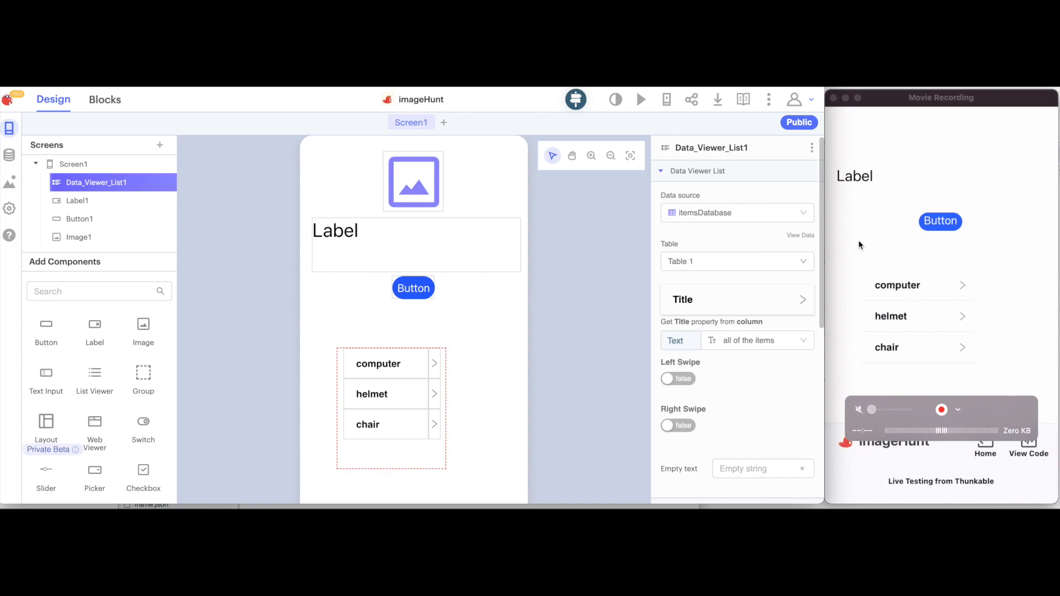
{"action": "left_click", "coordinate": [896, 285]}
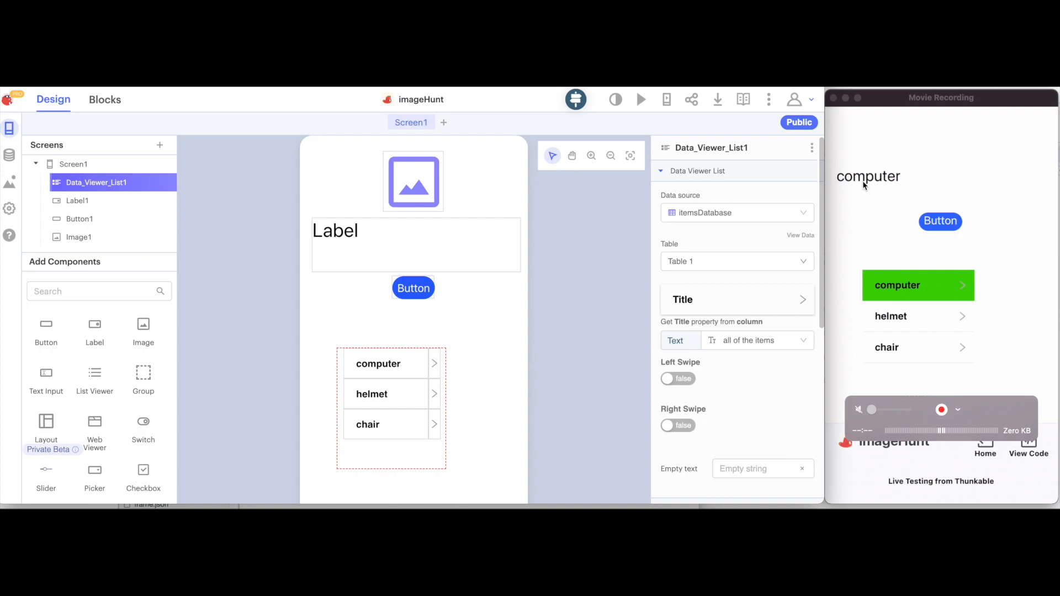
{"action": "mouse_move", "coordinate": [889, 289]}
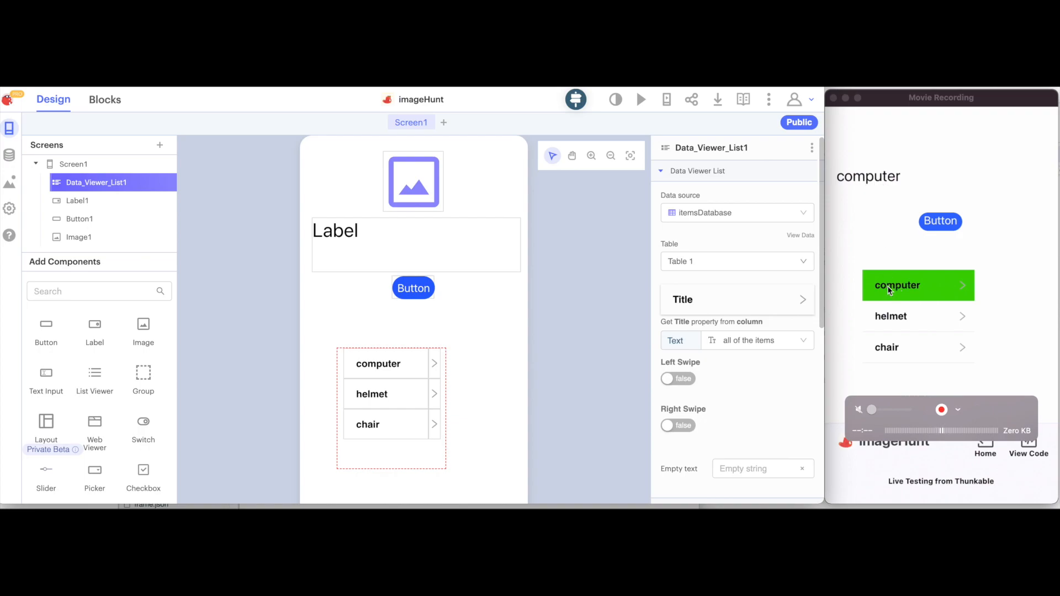
{"action": "mouse_move", "coordinate": [905, 331]}
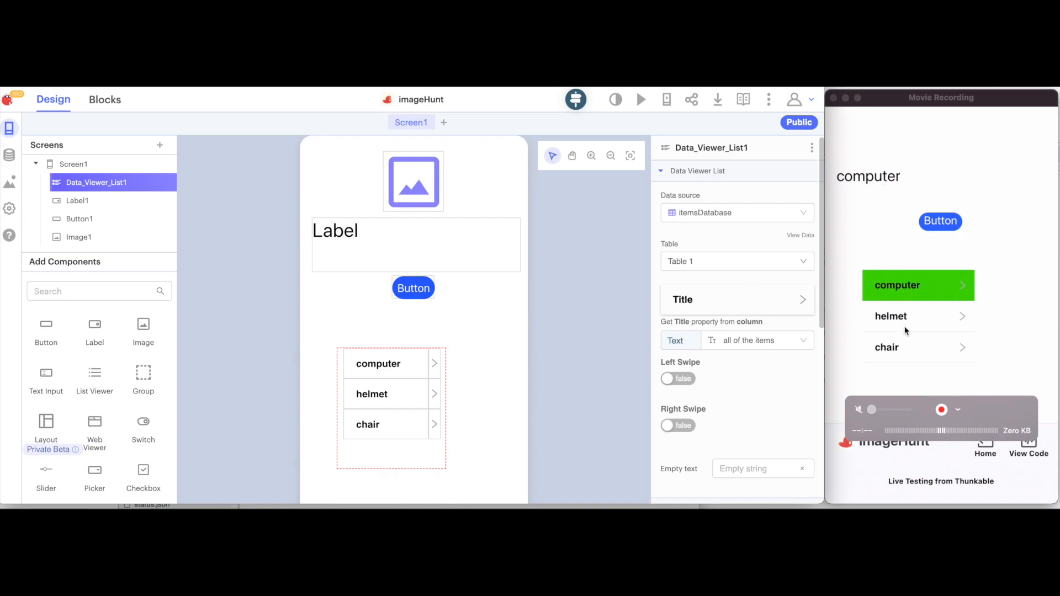
{"action": "left_click", "coordinate": [886, 347]}
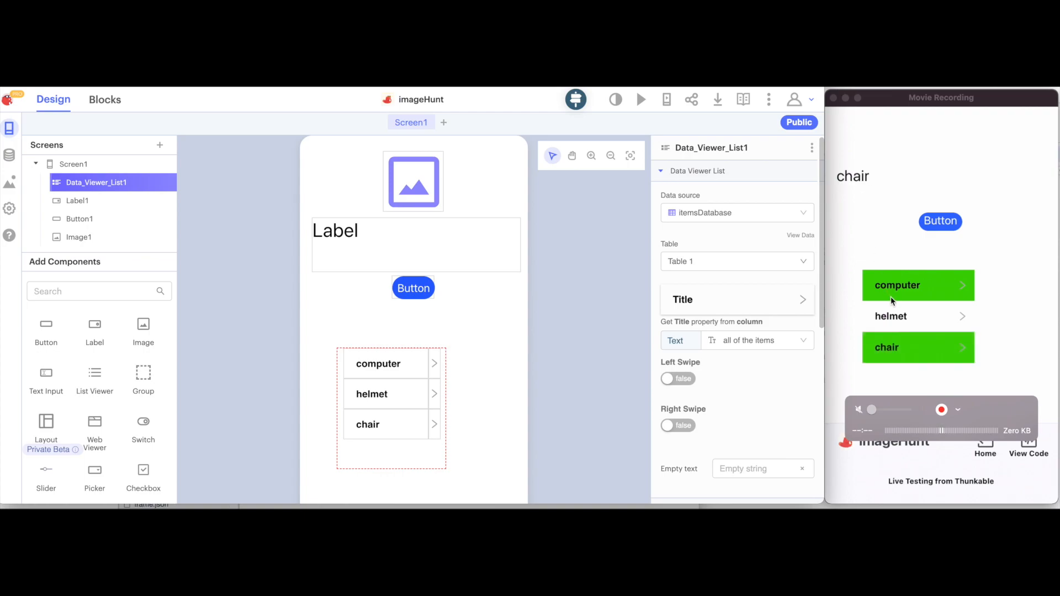
{"action": "left_click", "coordinate": [890, 316]}
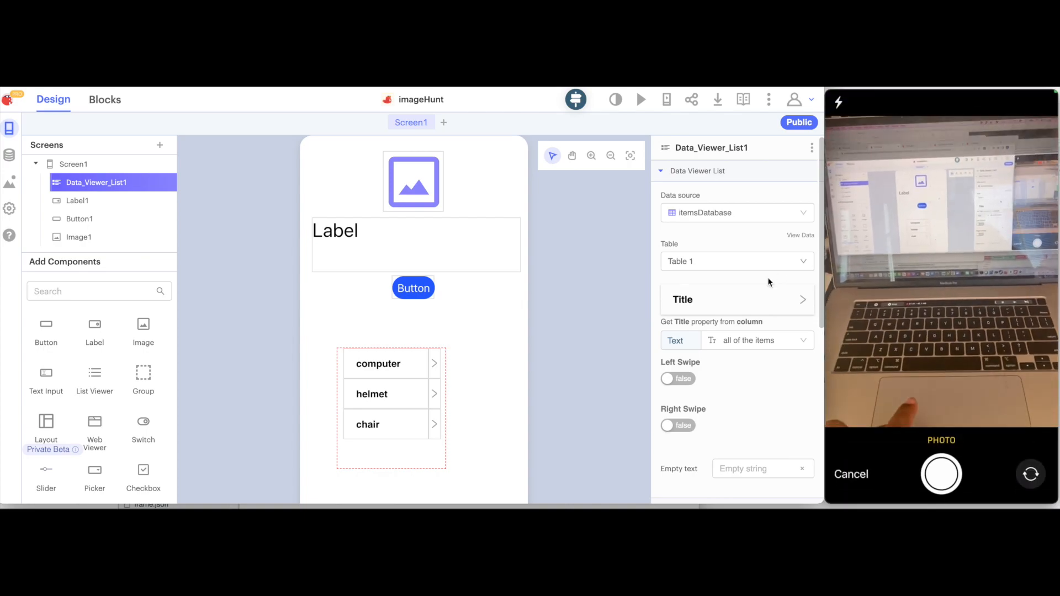
Capture and use a laptop photo so its caption shows and the screen turns green.
{"action": "left_click", "coordinate": [940, 474]}
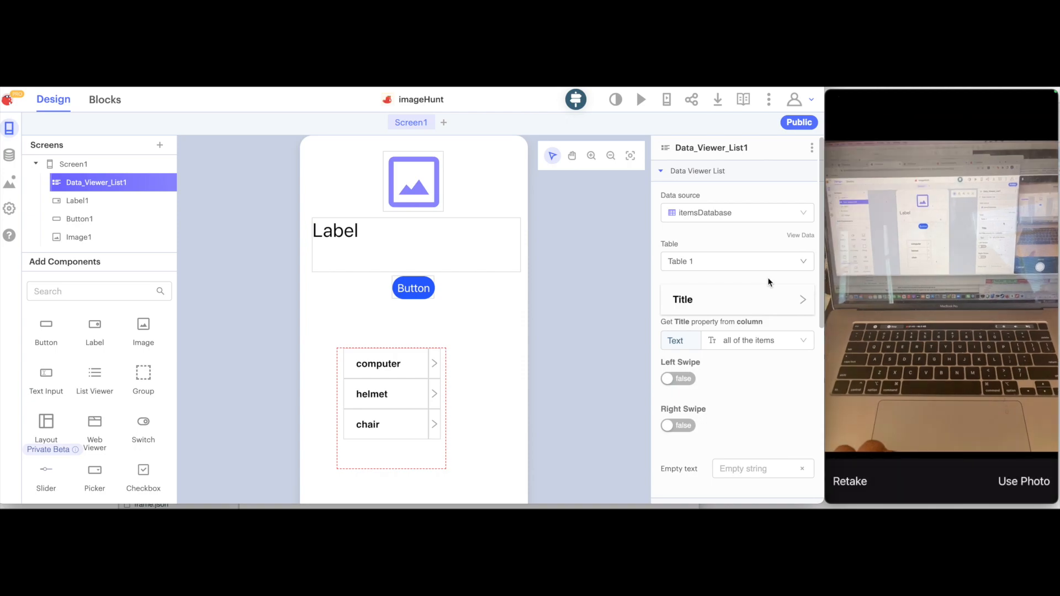
{"action": "left_click", "coordinate": [1024, 481]}
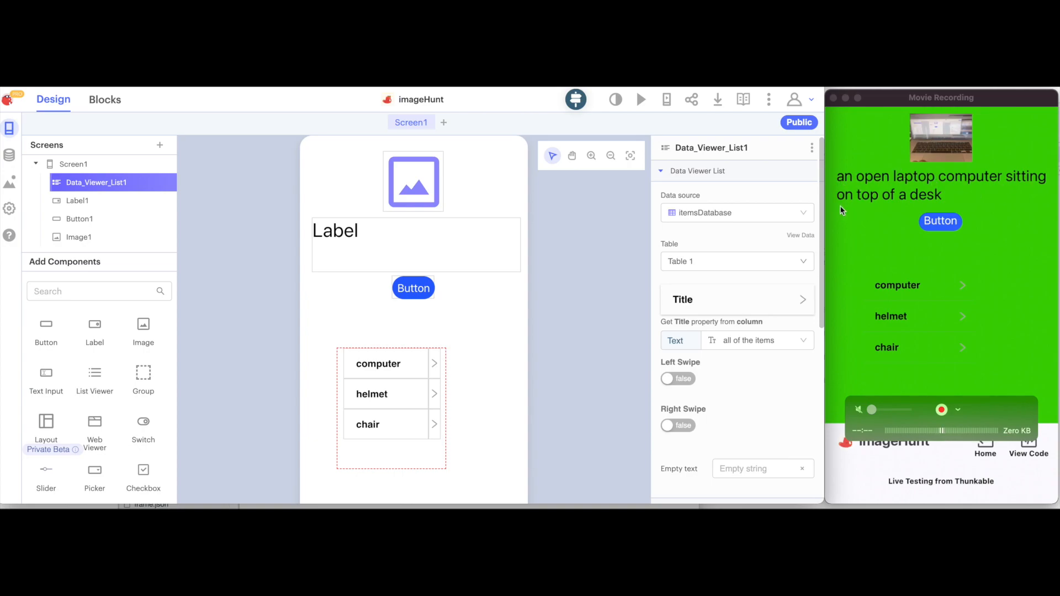
{"action": "mouse_move", "coordinate": [960, 186]}
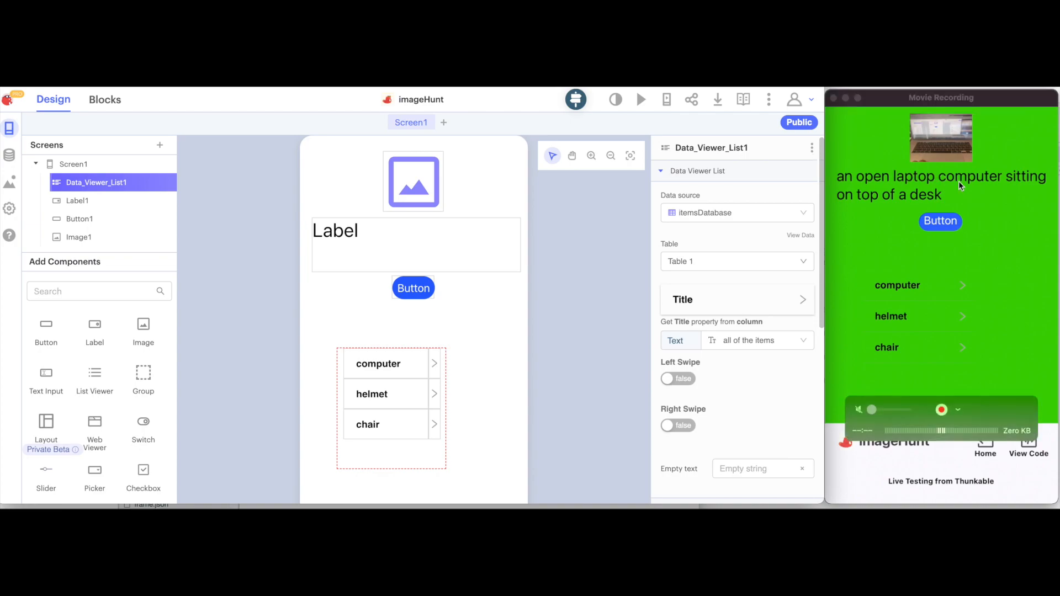
{"action": "mouse_move", "coordinate": [986, 187]}
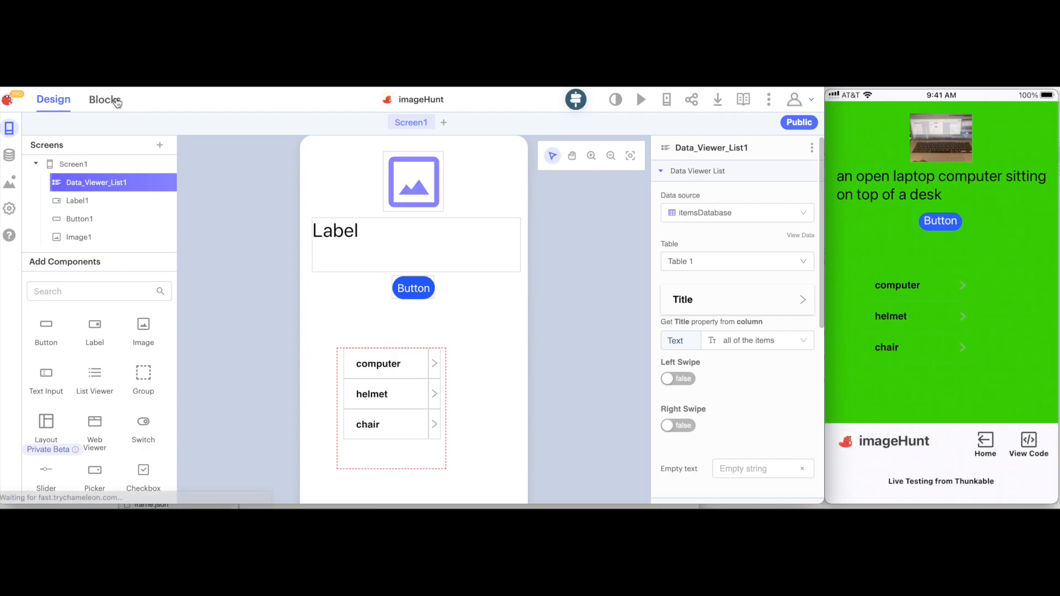
Switch to the Blocks editor to build the list row tap and caption-match logic.
{"action": "left_click", "coordinate": [105, 99]}
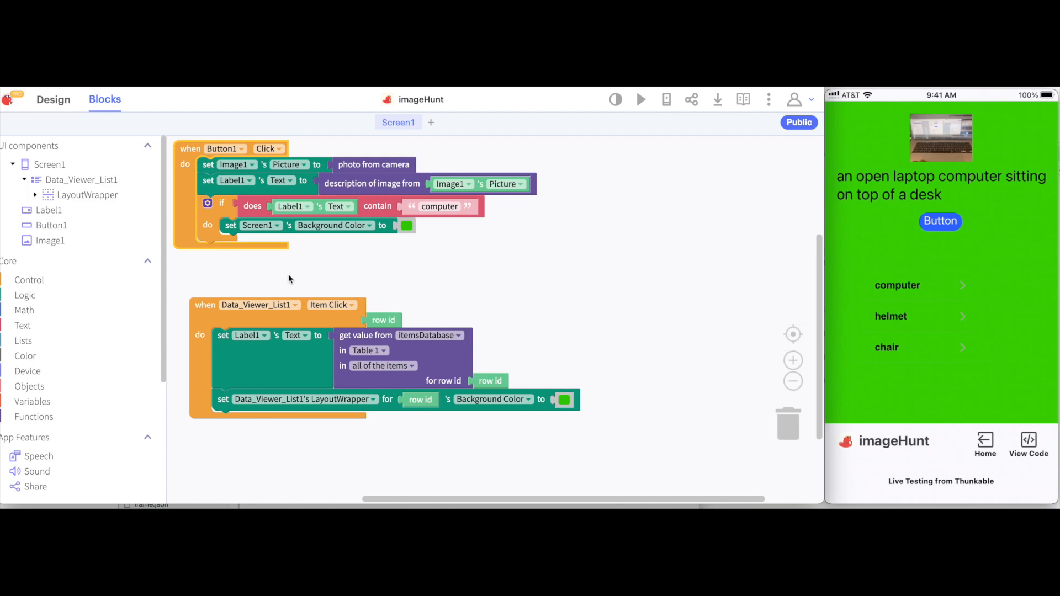
{"action": "mouse_move", "coordinate": [198, 155]}
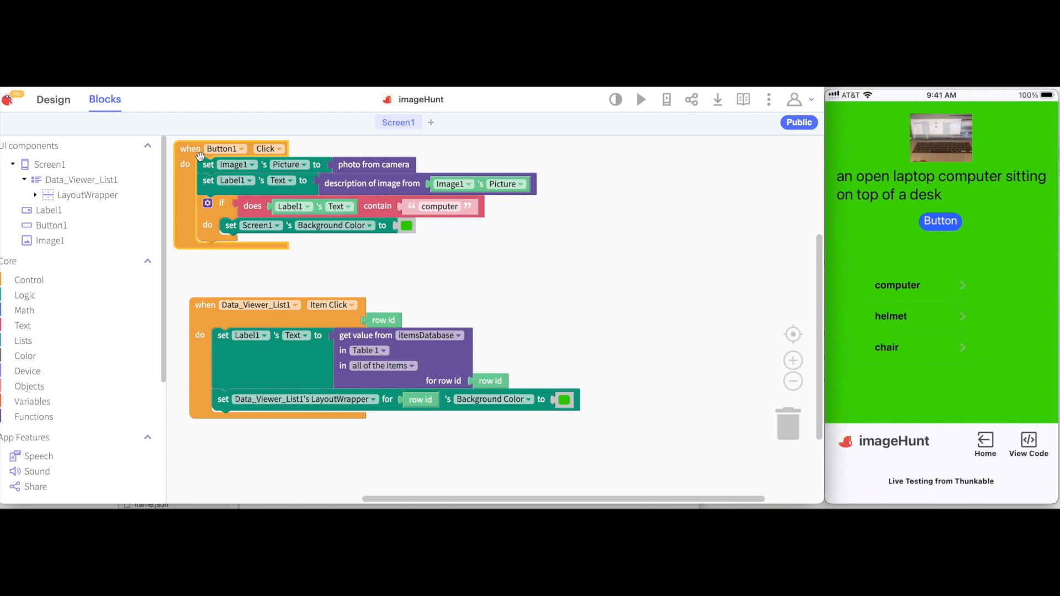
{"action": "mouse_move", "coordinate": [207, 164]}
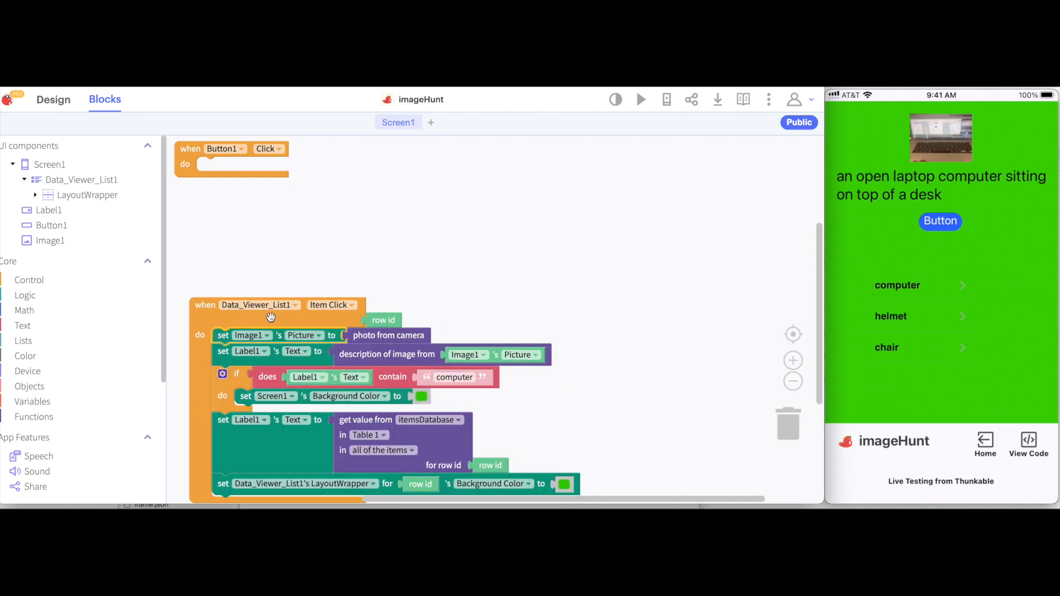
{"action": "mouse_move", "coordinate": [272, 290]}
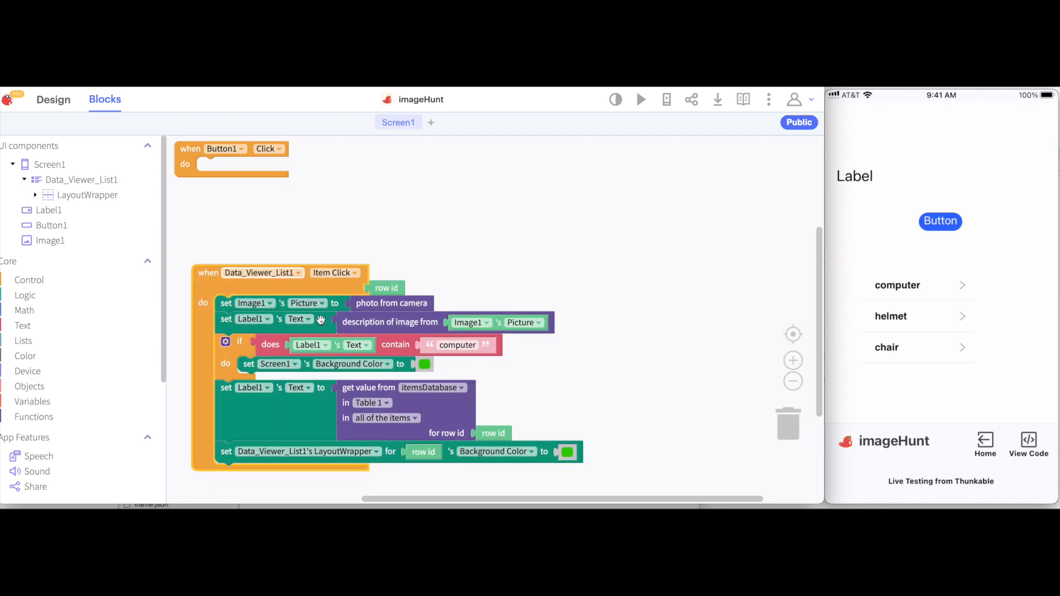
{"action": "mouse_move", "coordinate": [236, 402]}
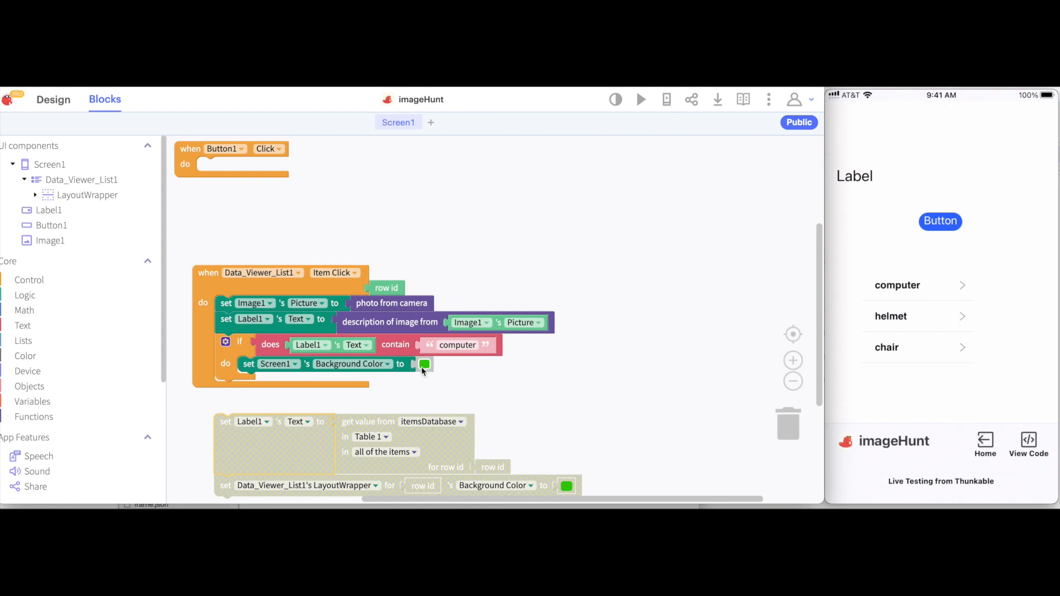
{"action": "mouse_move", "coordinate": [299, 295]}
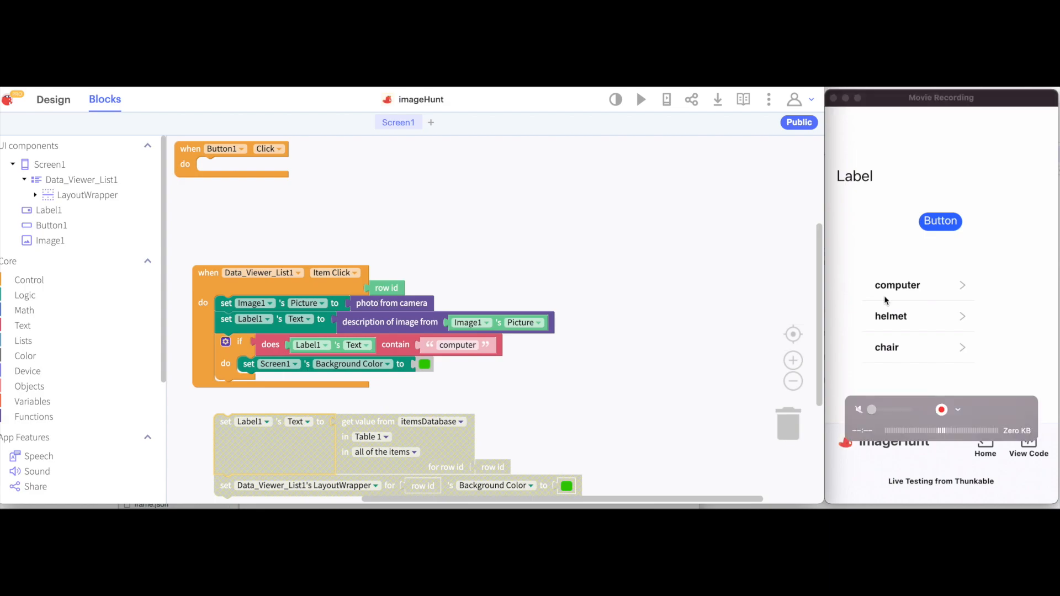
{"action": "mouse_move", "coordinate": [898, 321]}
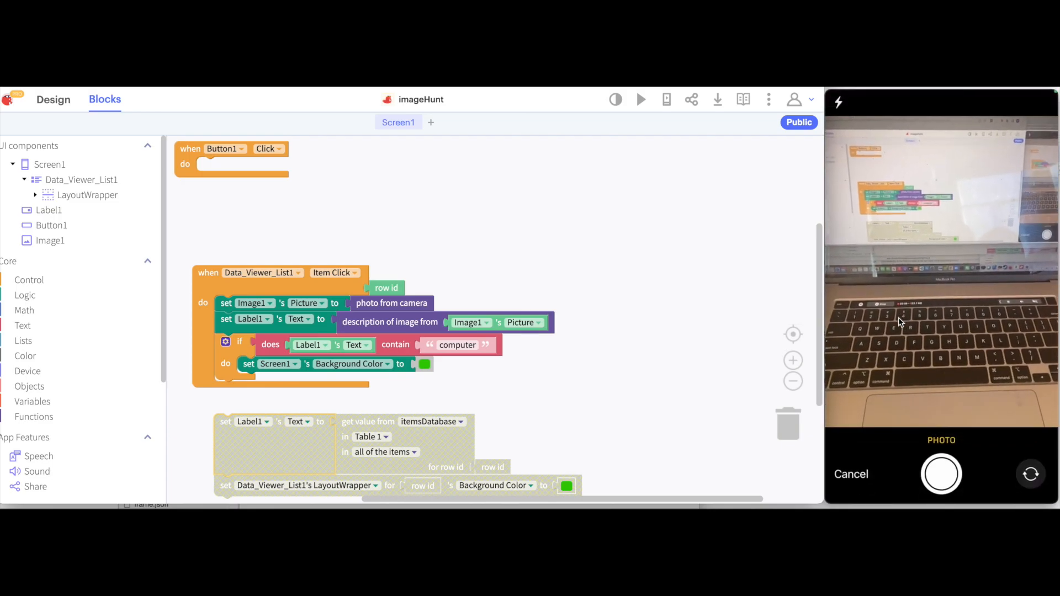
Take and use a laptop photo from the computer row tap, showing its caption on a green screen.
{"action": "left_click", "coordinate": [941, 474]}
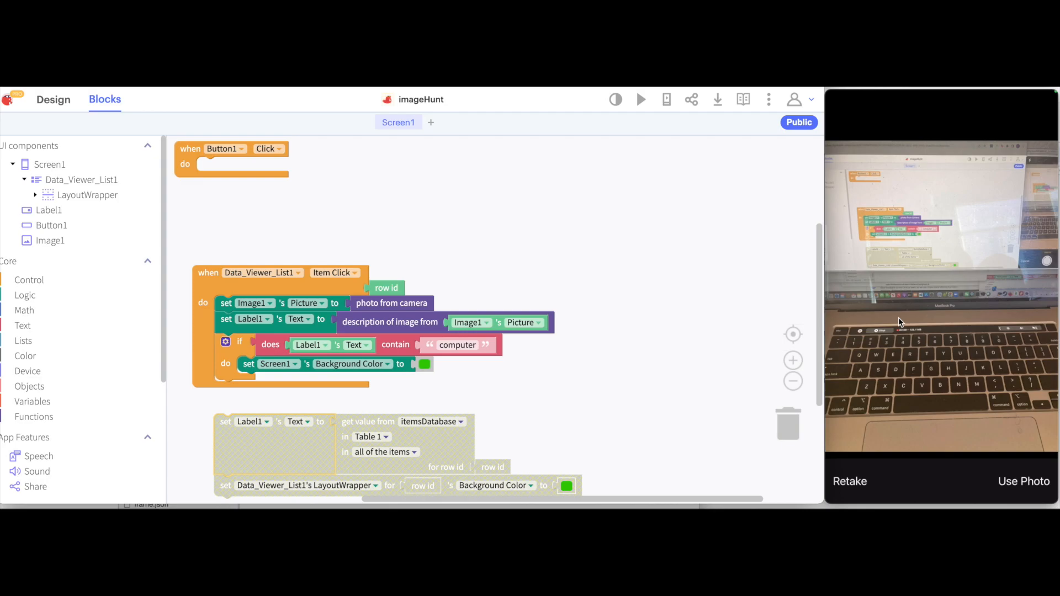
{"action": "left_click", "coordinate": [1023, 481]}
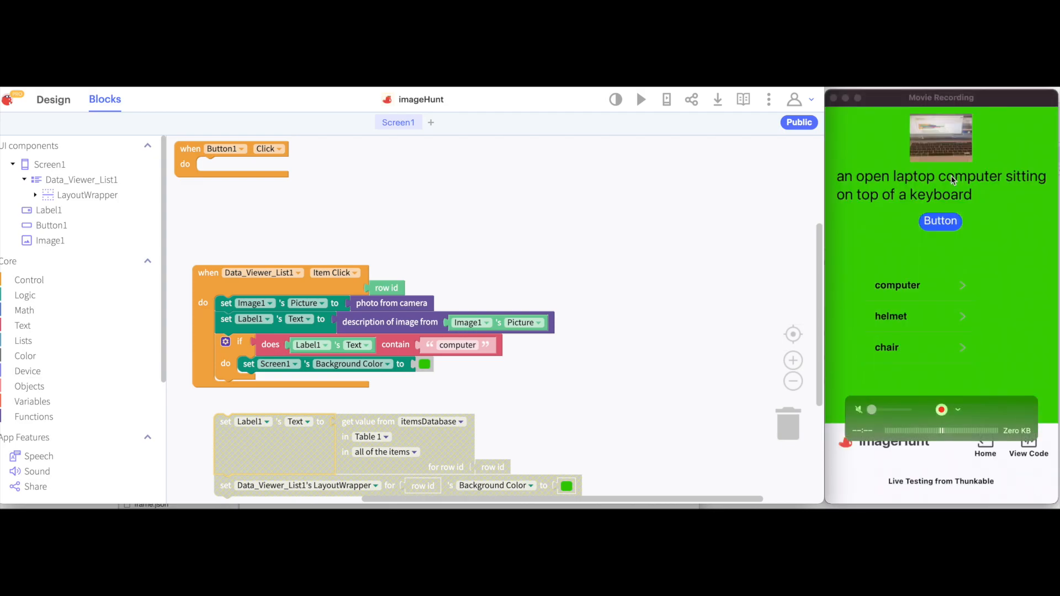
{"action": "mouse_move", "coordinate": [943, 155]}
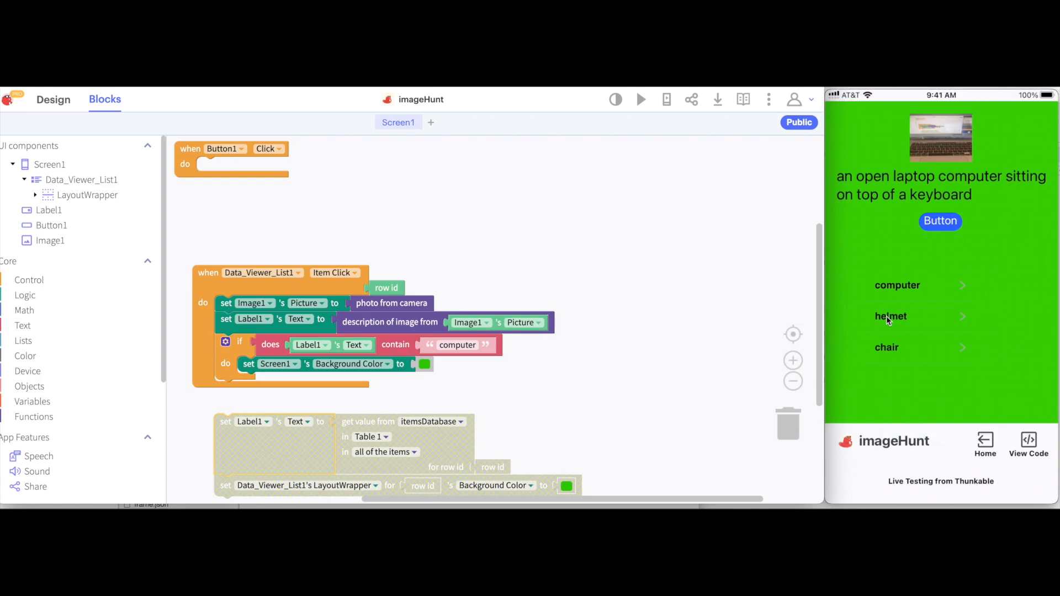
{"action": "mouse_move", "coordinate": [584, 453]}
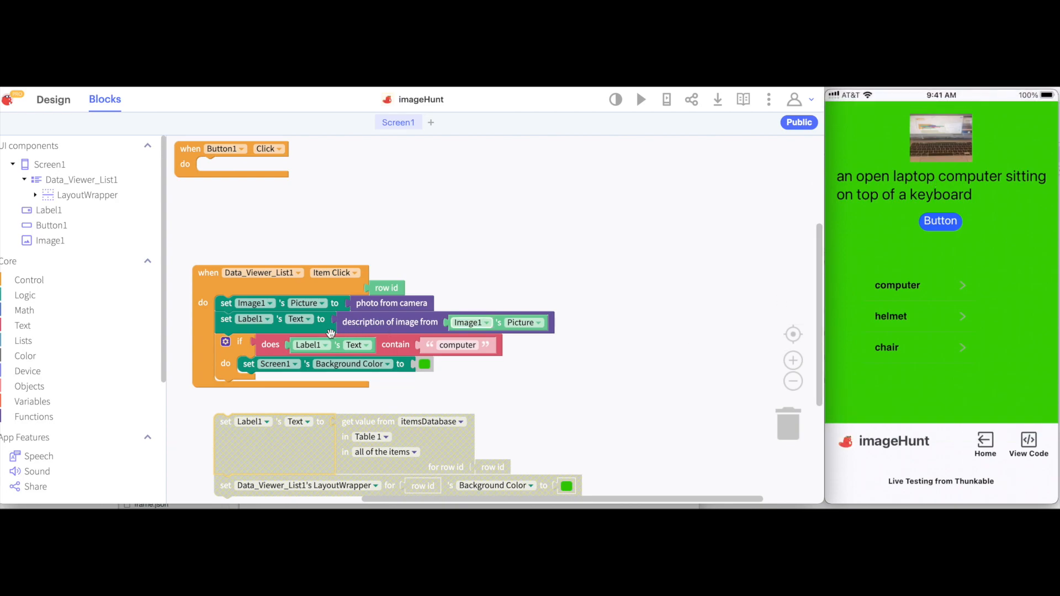
{"action": "mouse_move", "coordinate": [308, 345]}
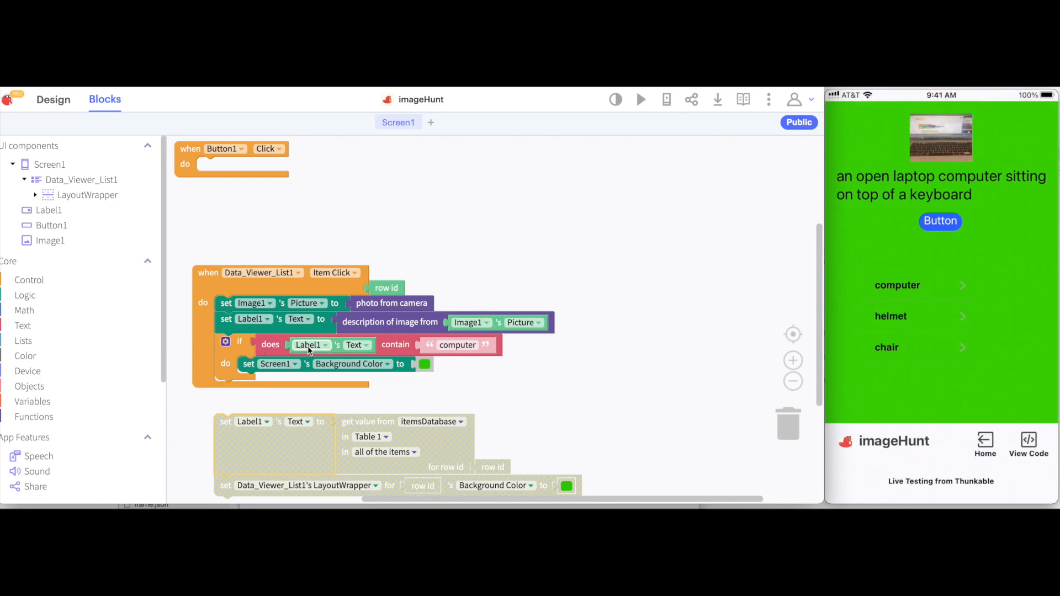
{"action": "mouse_move", "coordinate": [433, 460]}
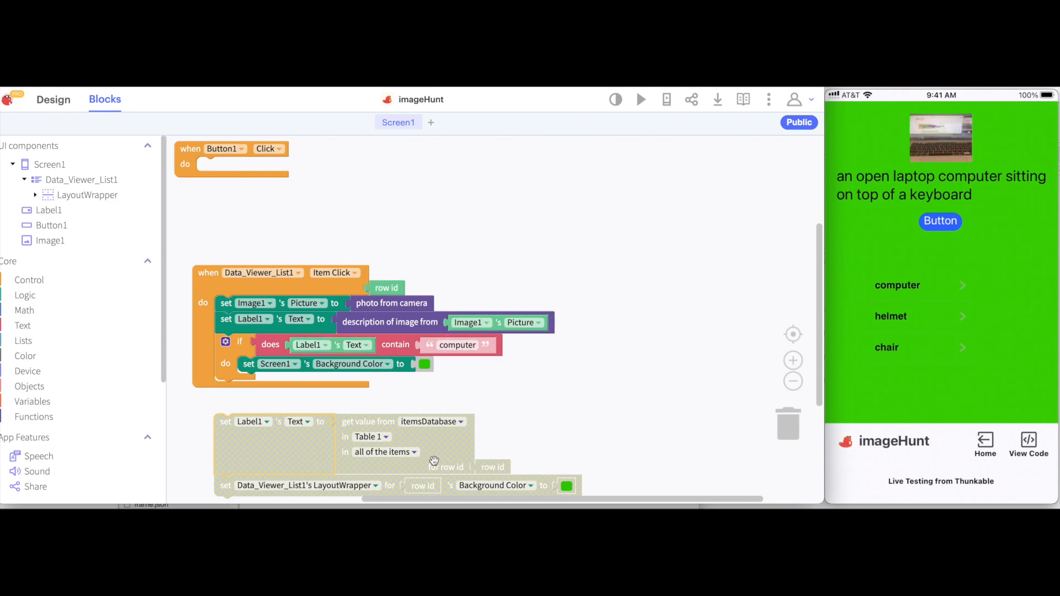
{"action": "mouse_move", "coordinate": [478, 433]}
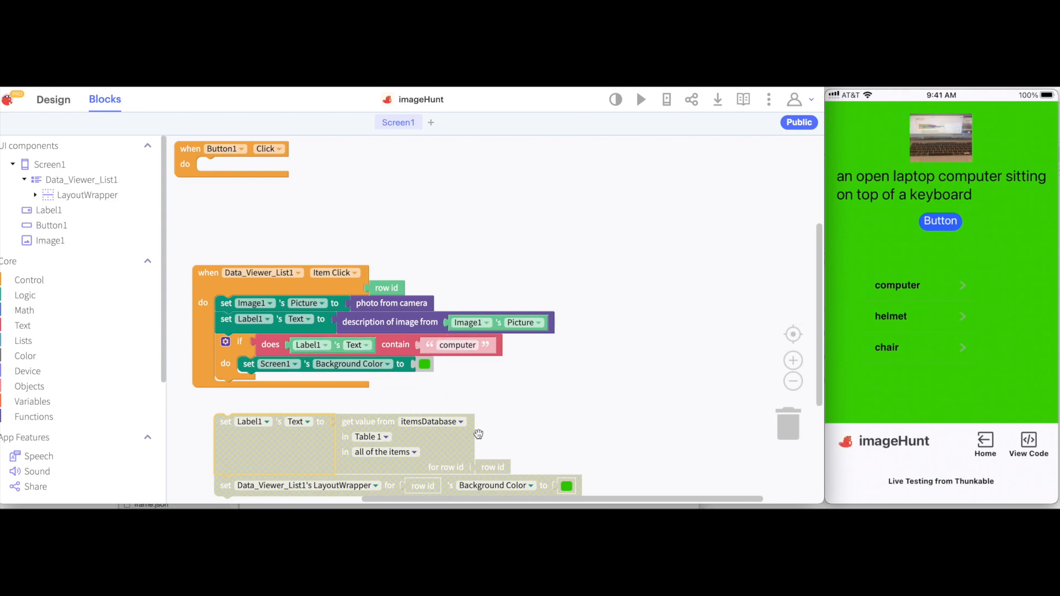
{"action": "mouse_move", "coordinate": [481, 404]}
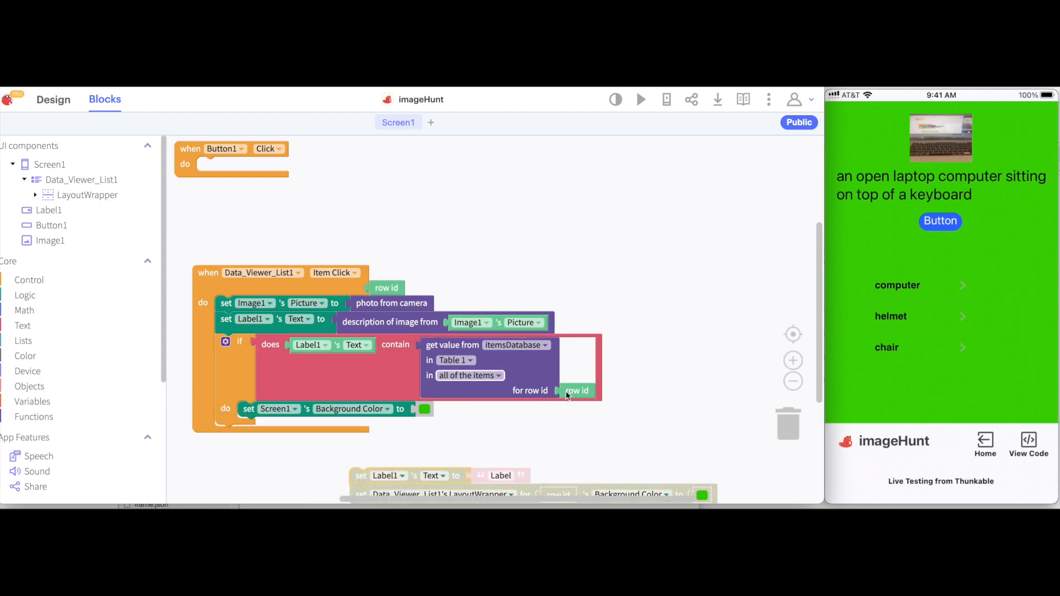
{"action": "mouse_move", "coordinate": [486, 354]}
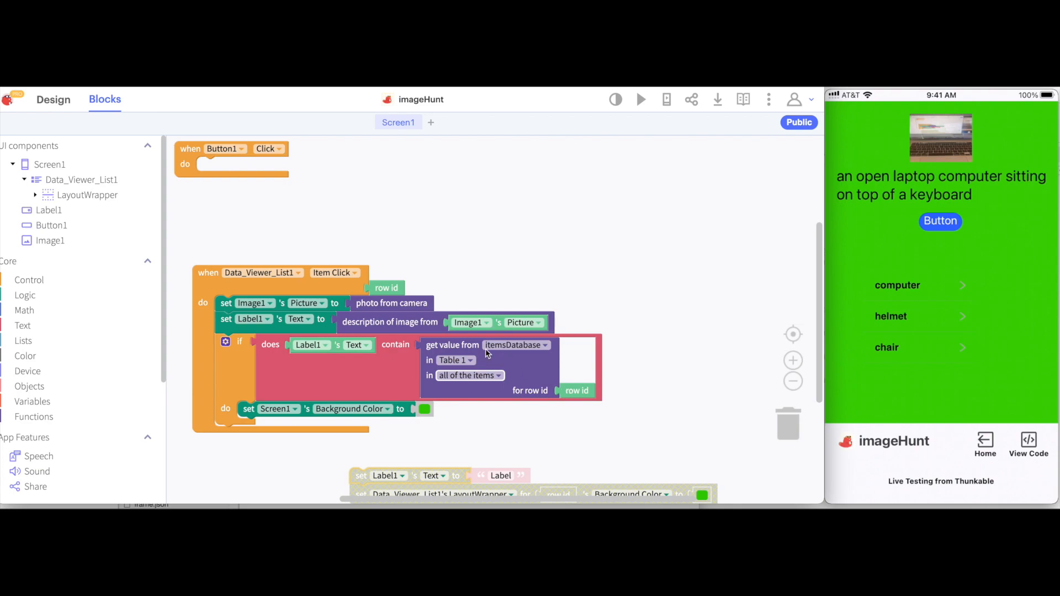
{"action": "mouse_move", "coordinate": [480, 378]}
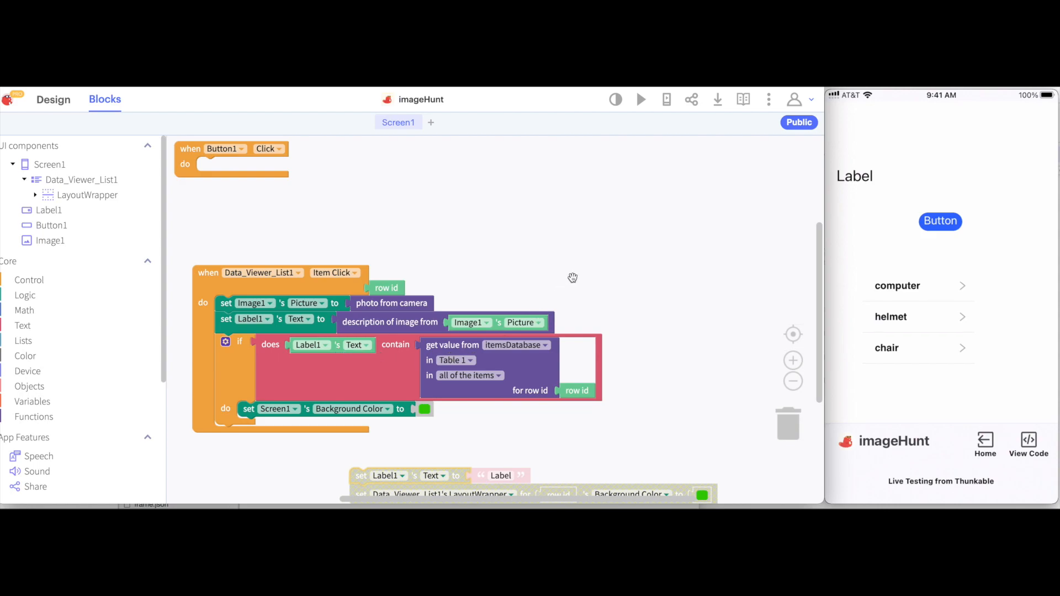
{"action": "mouse_move", "coordinate": [576, 271]}
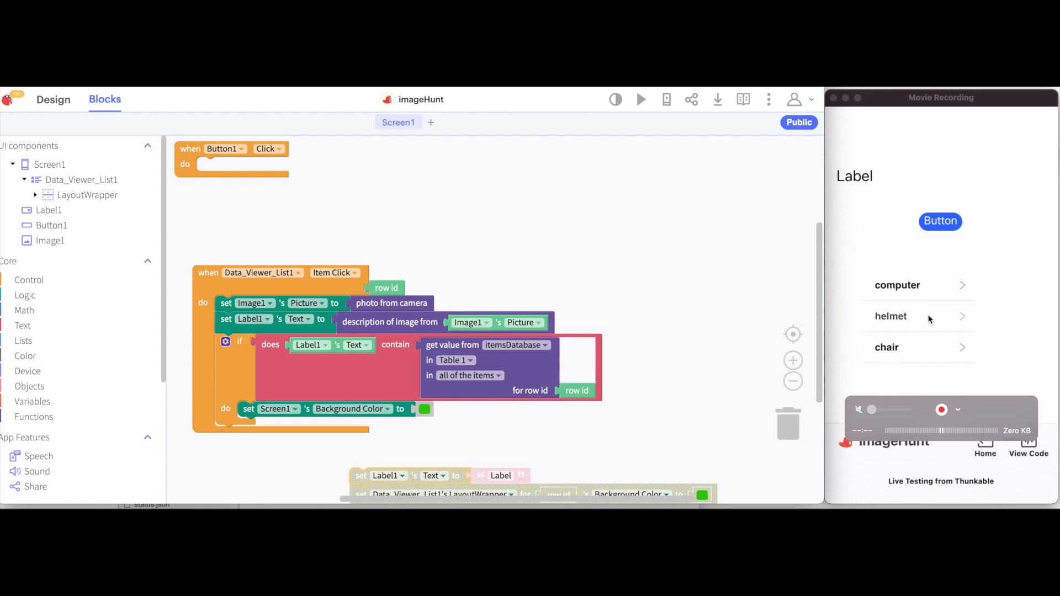
Tap the helmet row and photograph the laptop, leaving the caption shown without turning green.
{"action": "left_click", "coordinate": [938, 221]}
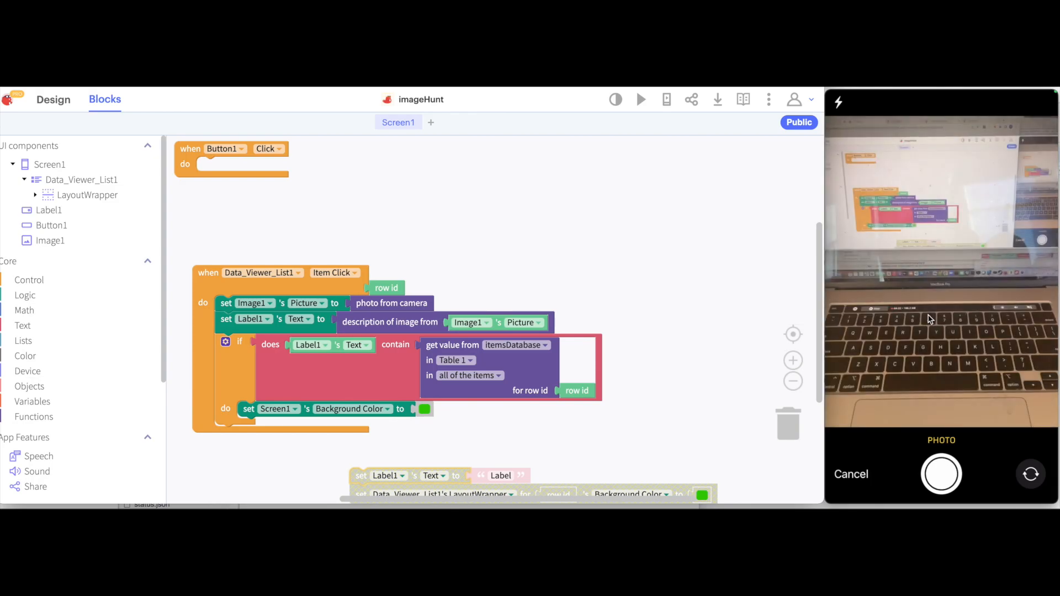
{"action": "left_click", "coordinate": [851, 474]}
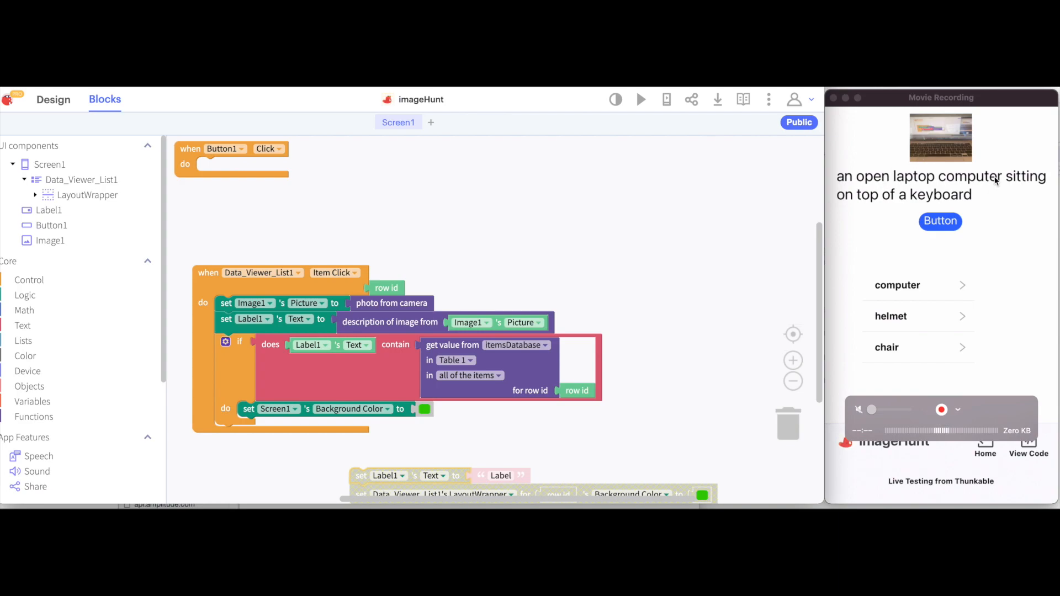
{"action": "mouse_move", "coordinate": [901, 322]}
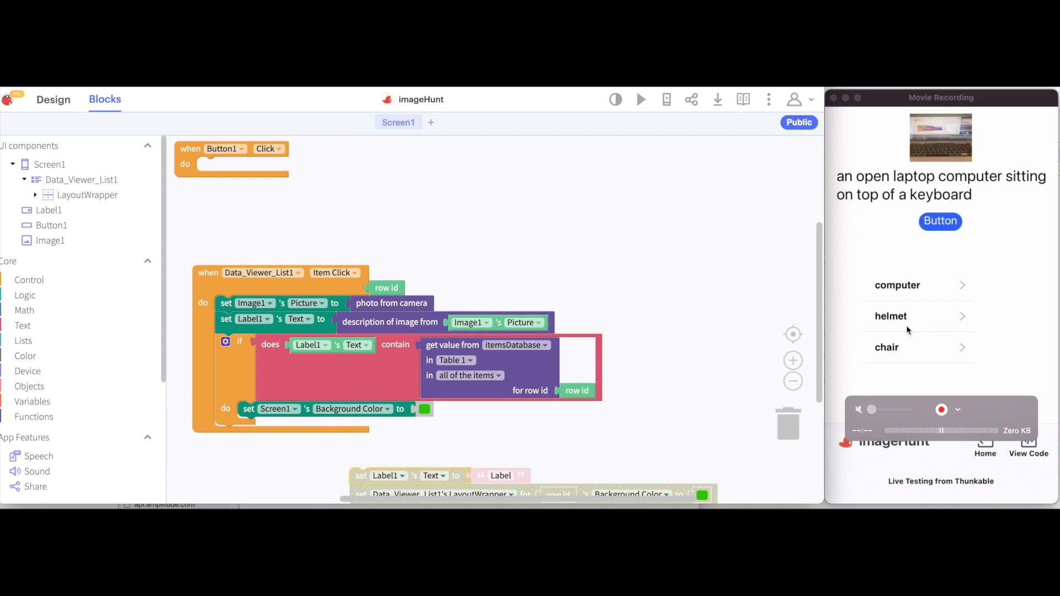
Tap the helmet row and use a bike helmet photo so the whole screen turns green.
{"action": "left_click", "coordinate": [939, 221]}
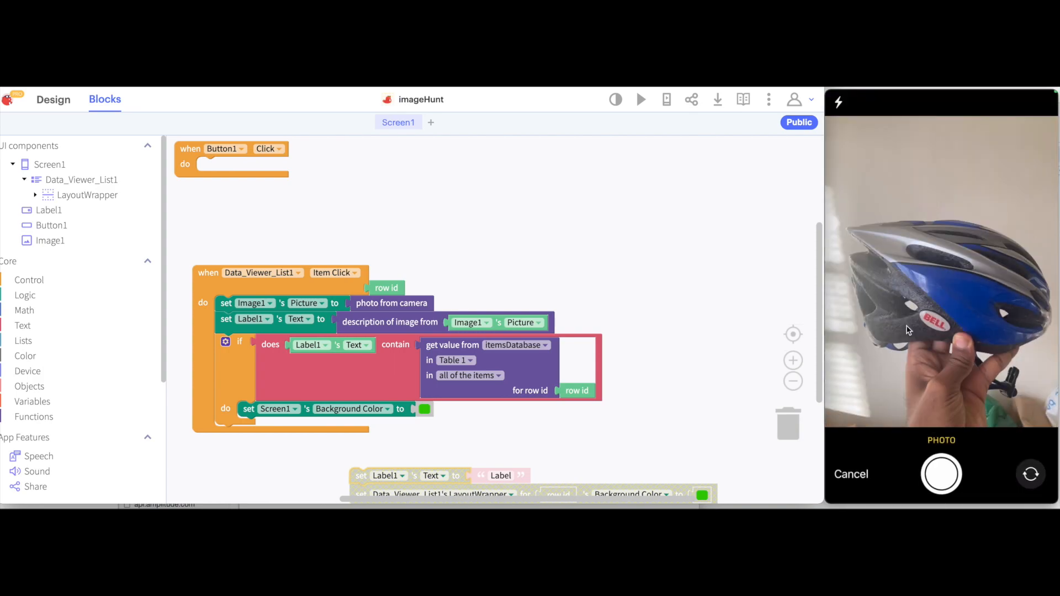
{"action": "left_click", "coordinate": [941, 473]}
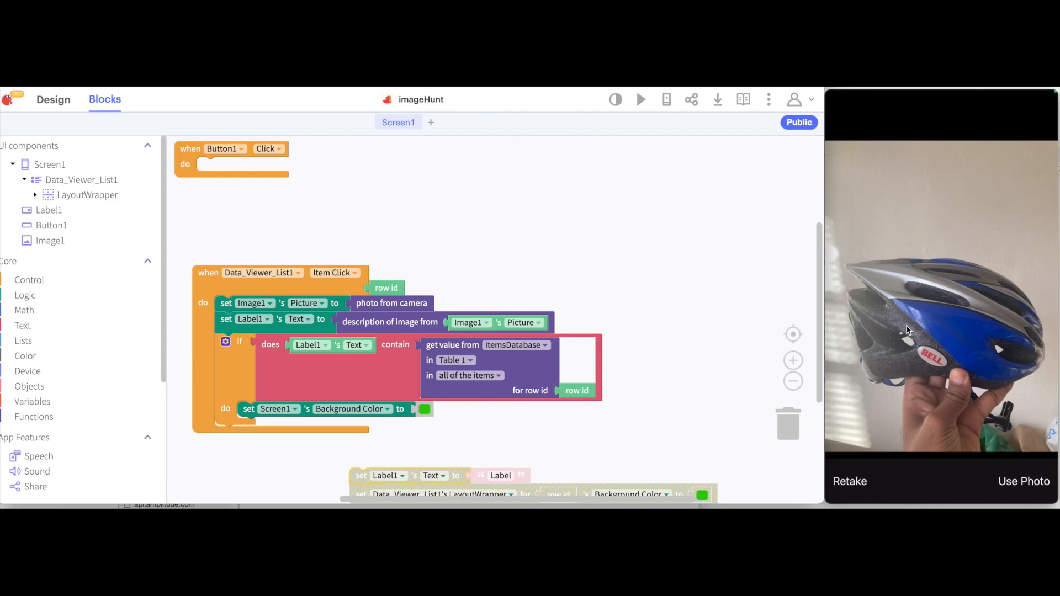
{"action": "left_click", "coordinate": [1024, 482]}
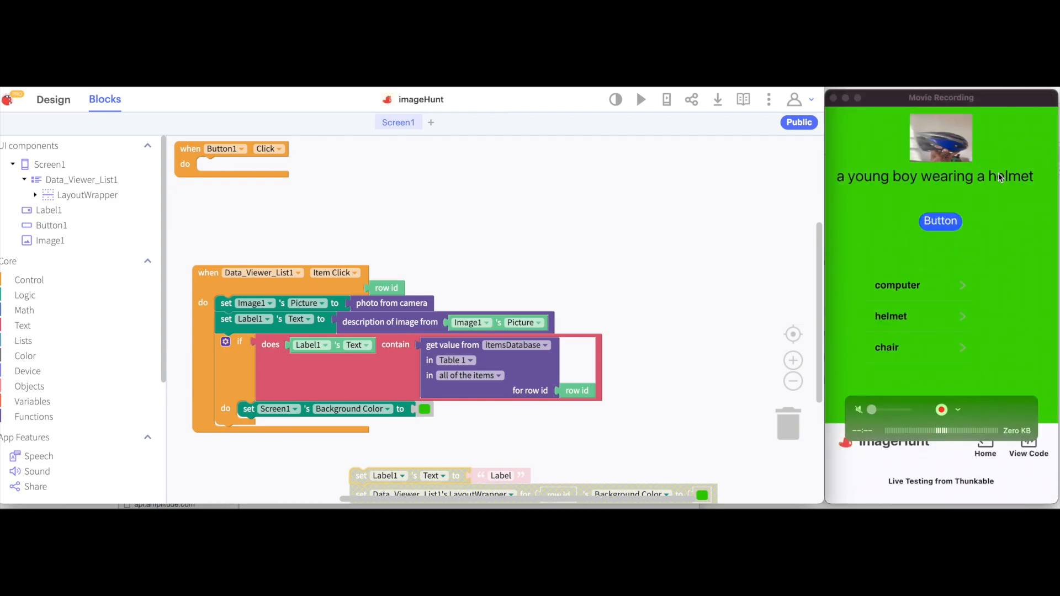
{"action": "mouse_move", "coordinate": [916, 290]}
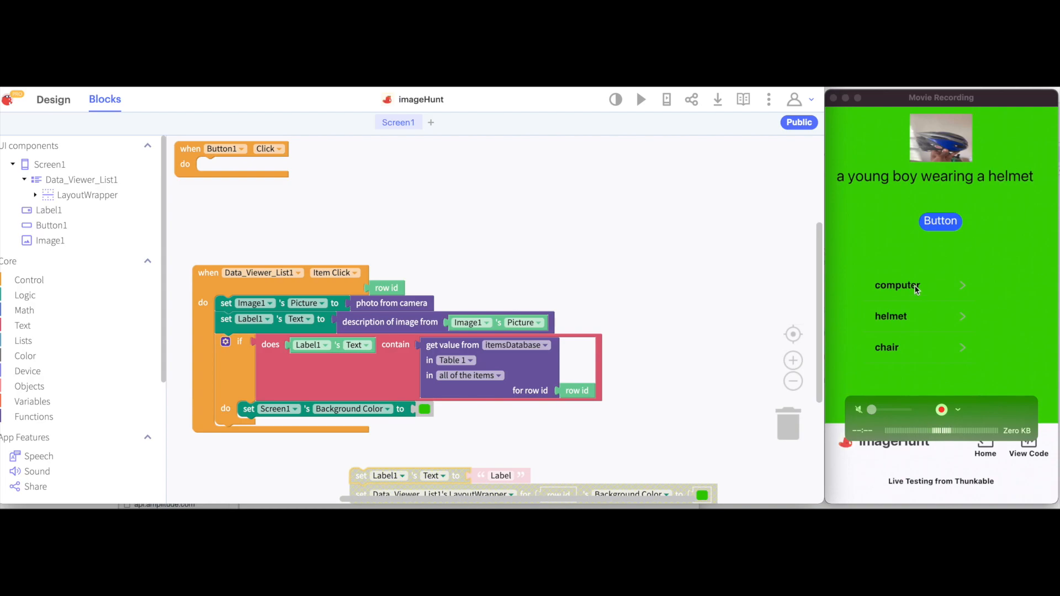
{"action": "mouse_move", "coordinate": [854, 216]}
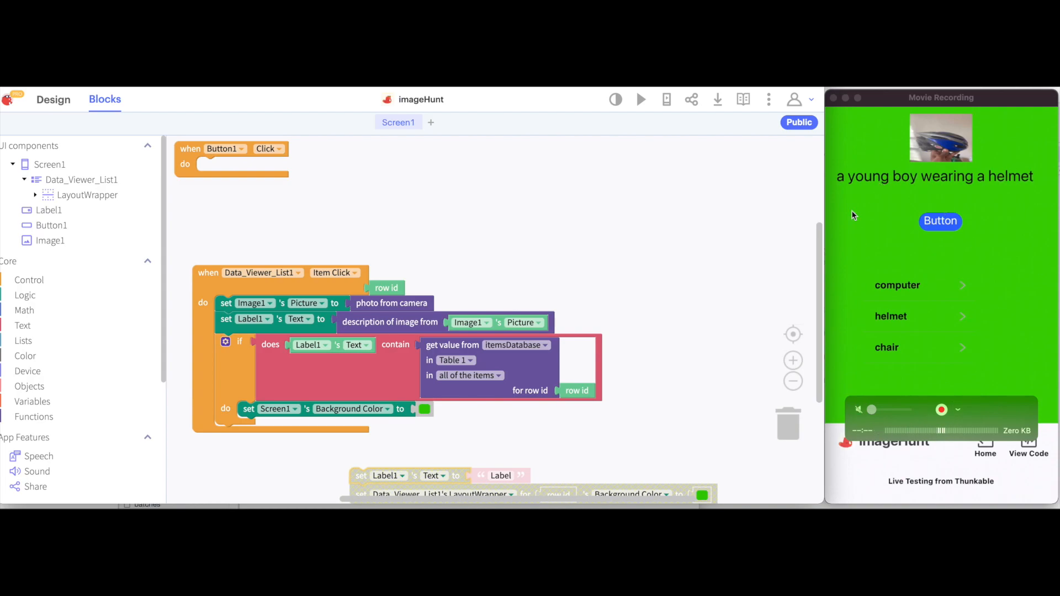
{"action": "mouse_move", "coordinate": [905, 372]}
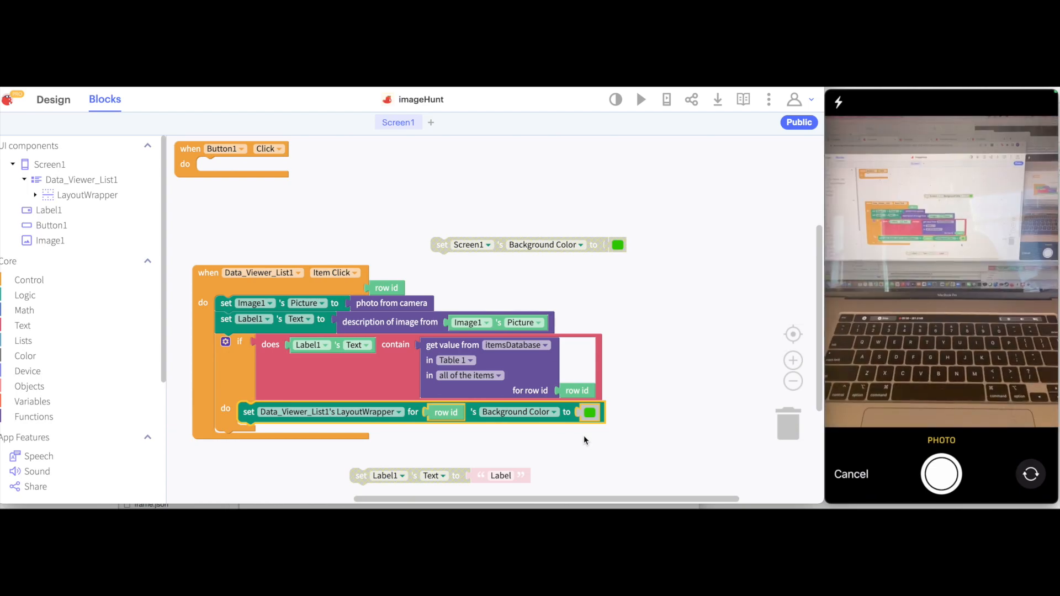
Use a laptop photo for computer (turns green), then a laptop photo for helmet (stays unchanged).
{"action": "left_click", "coordinate": [940, 472]}
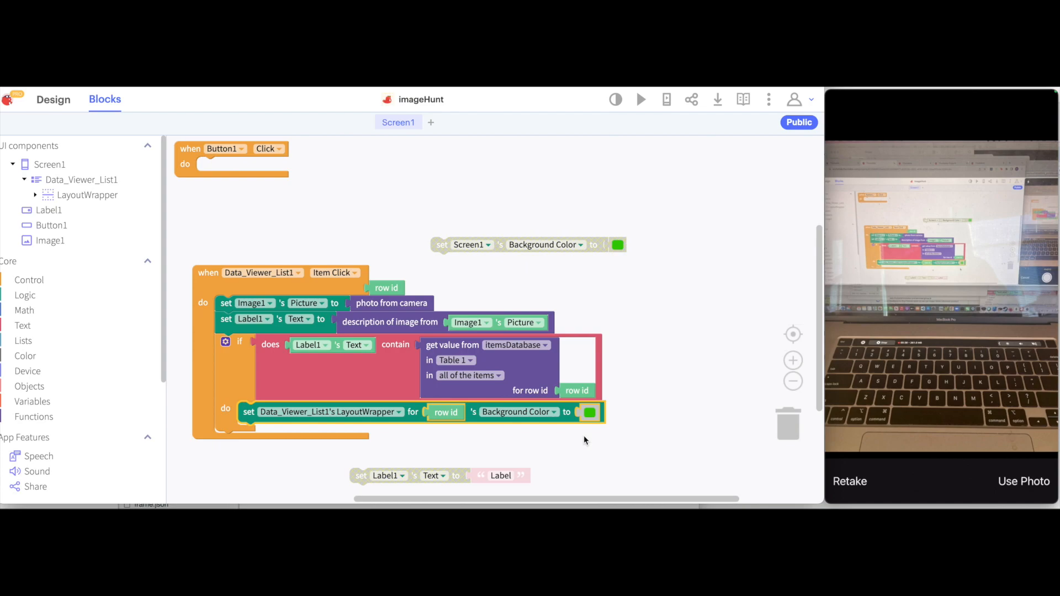
{"action": "left_click", "coordinate": [1022, 481]}
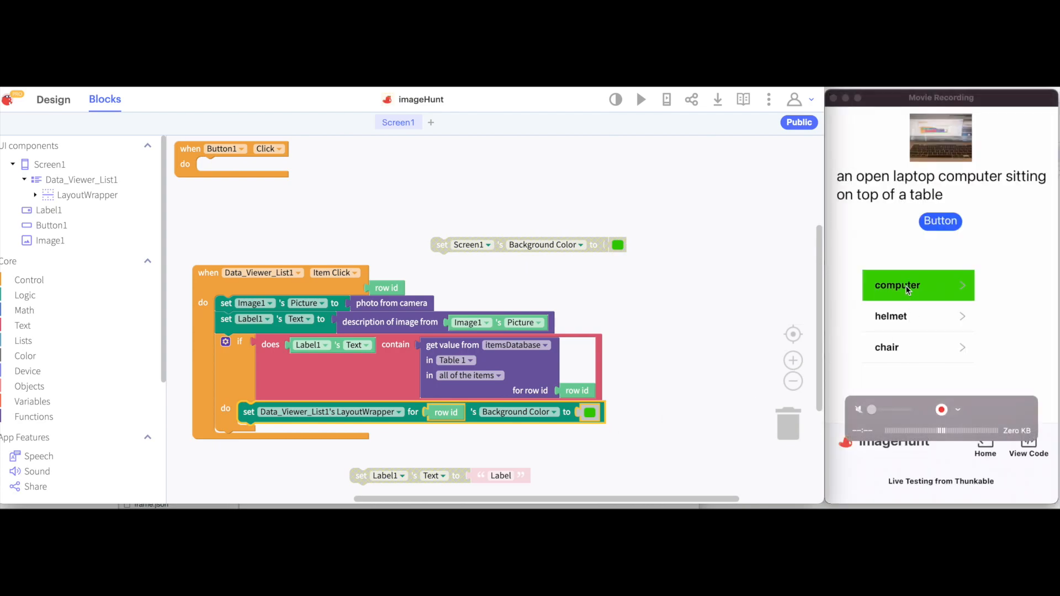
{"action": "mouse_move", "coordinate": [904, 291]}
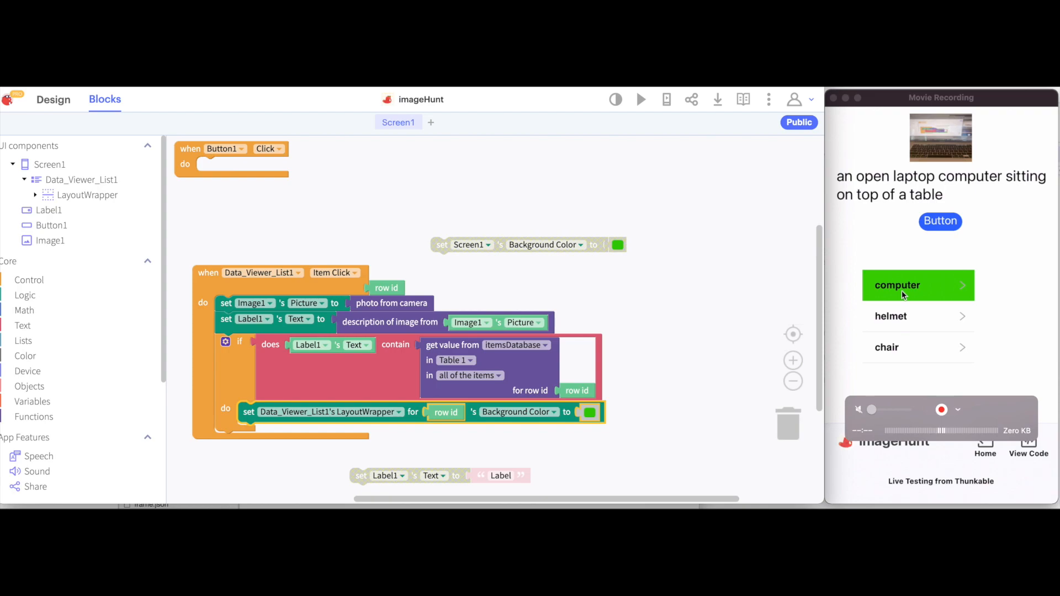
{"action": "mouse_move", "coordinate": [901, 312]}
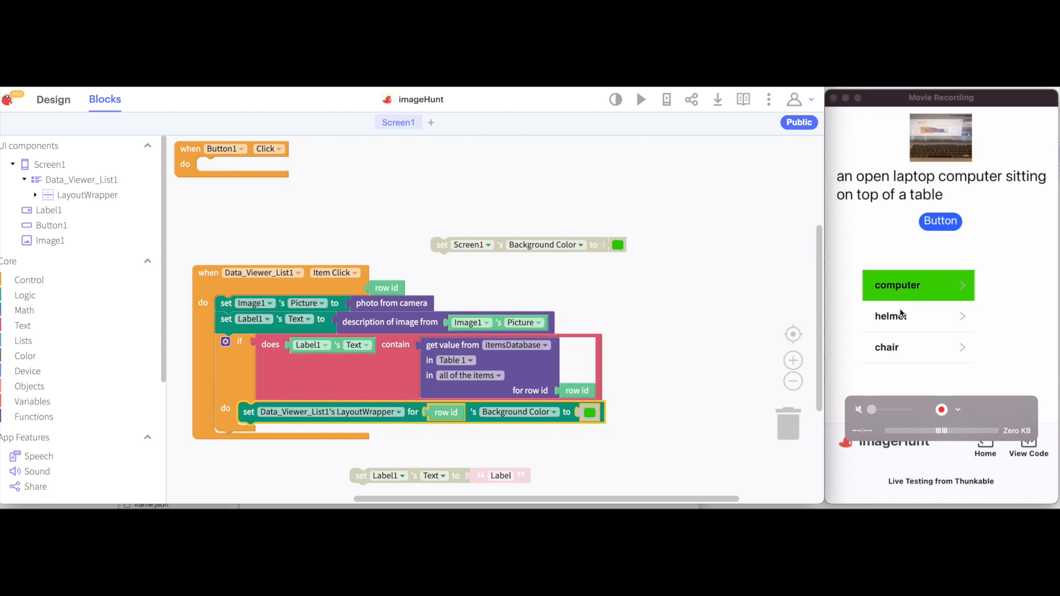
{"action": "mouse_move", "coordinate": [898, 322]}
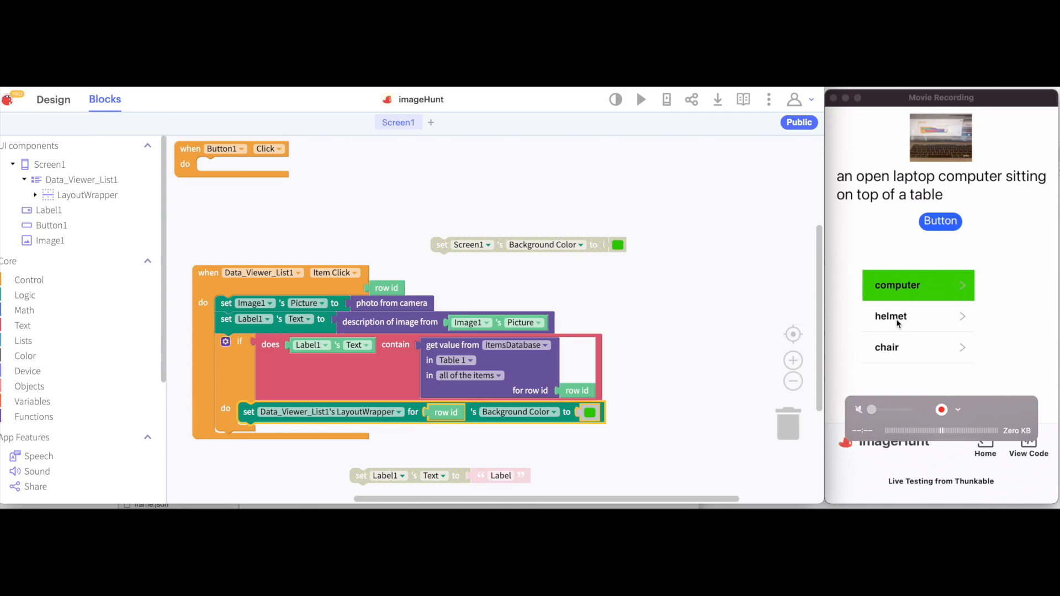
{"action": "left_click", "coordinate": [940, 221]}
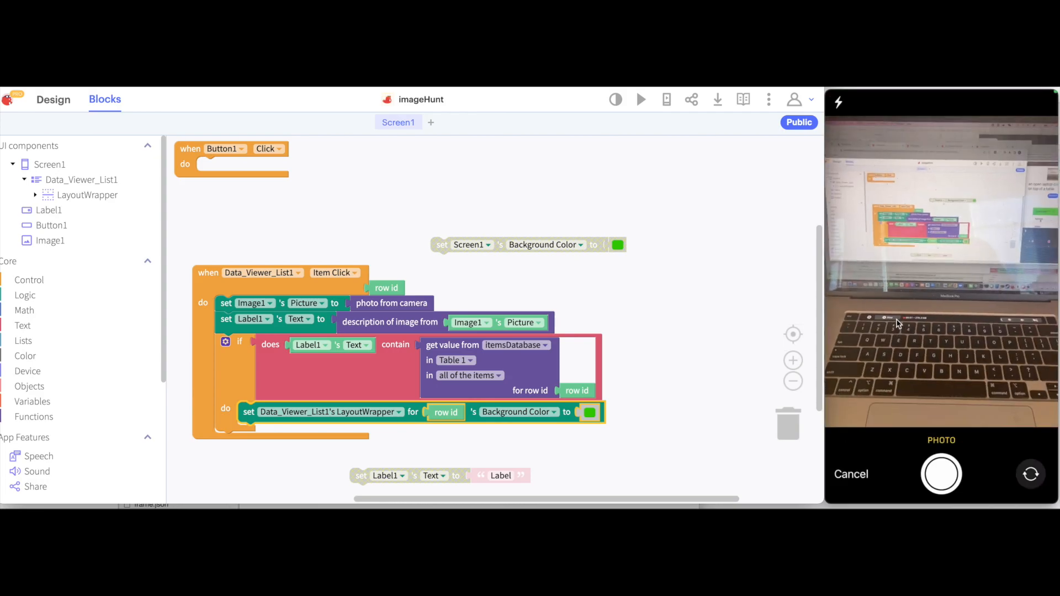
{"action": "left_click", "coordinate": [940, 473]}
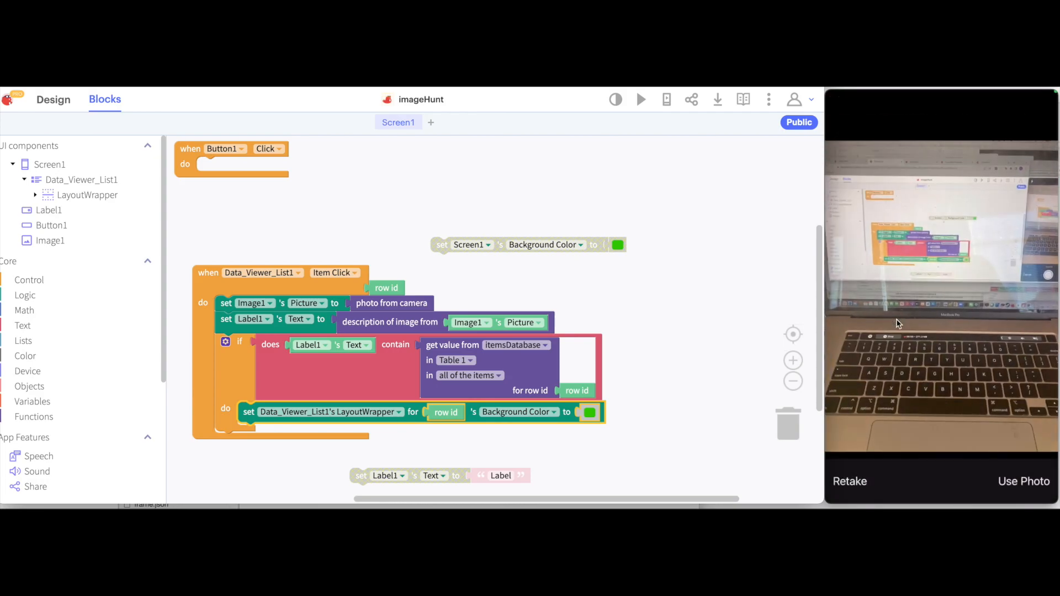
{"action": "left_click", "coordinate": [1023, 481]}
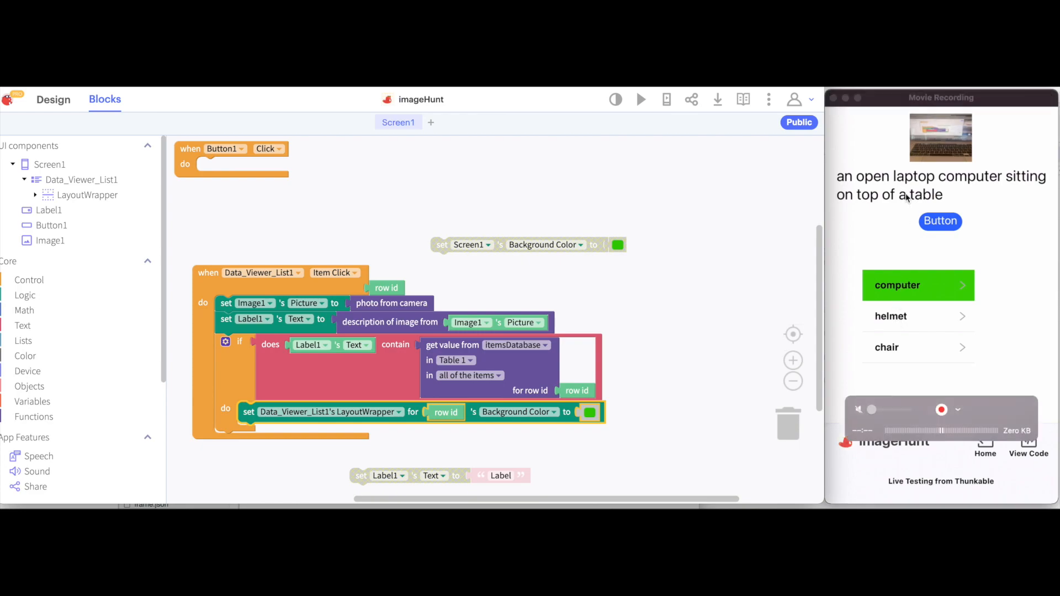
{"action": "mouse_move", "coordinate": [904, 238]}
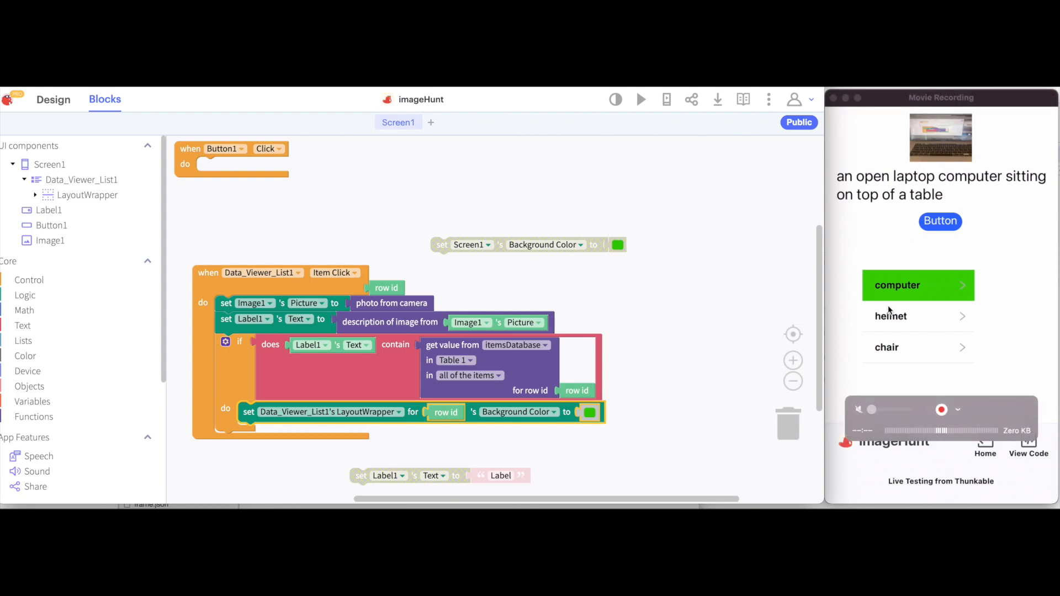
Pick the helmet row and photograph a real helmet so that row turns green too.
{"action": "left_click", "coordinate": [896, 284]}
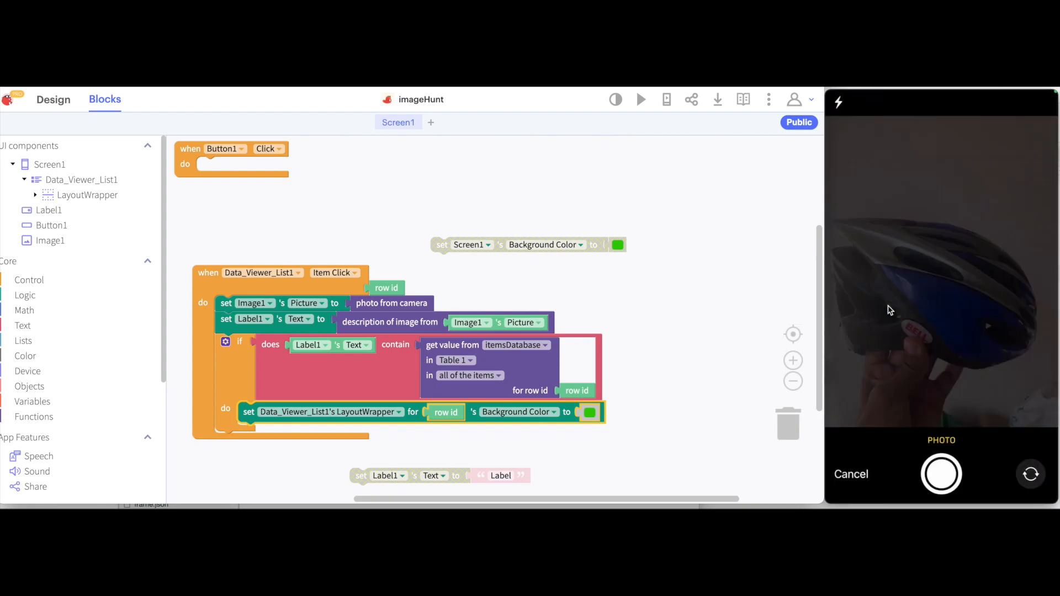
{"action": "left_click", "coordinate": [941, 474]}
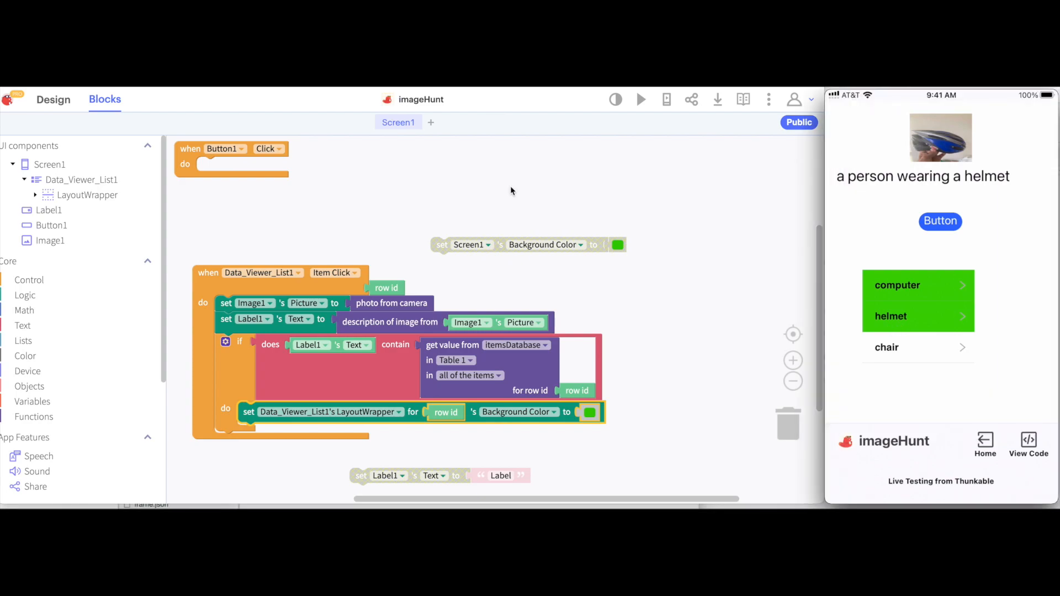
{"action": "mouse_move", "coordinate": [457, 195]}
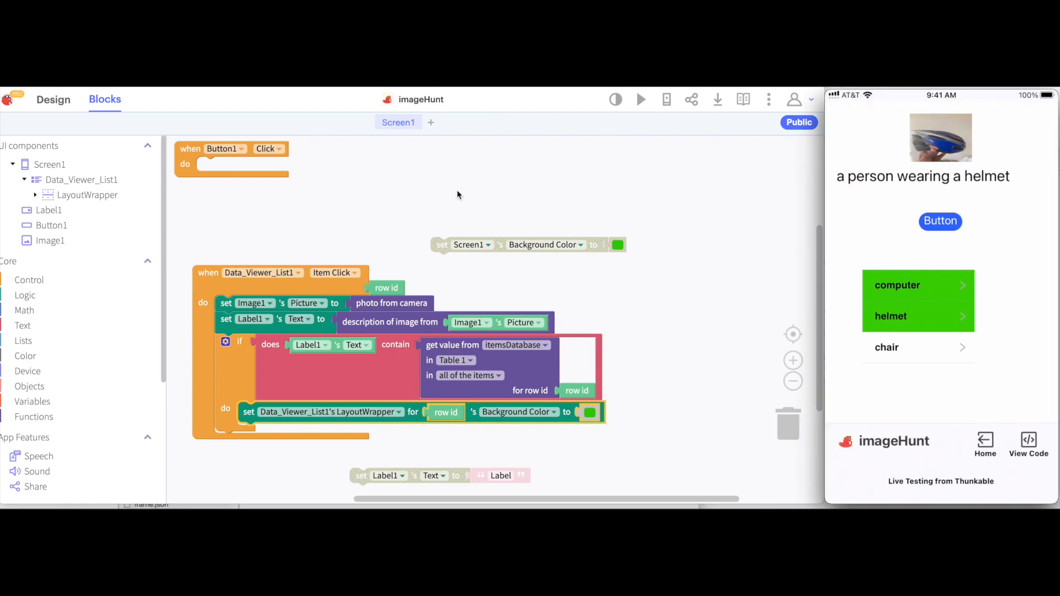
{"action": "mouse_move", "coordinate": [439, 248]}
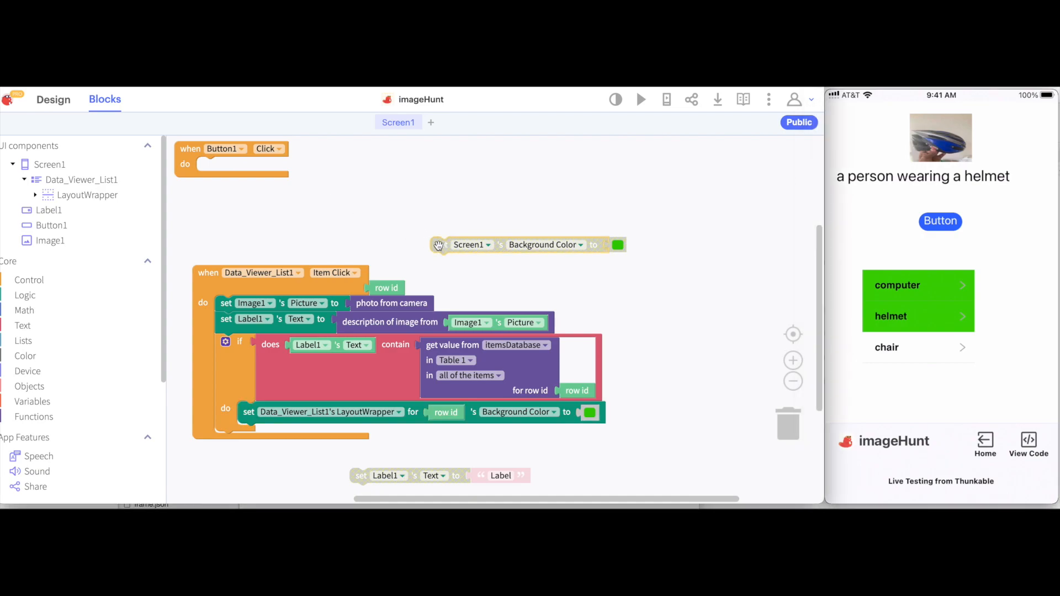
{"action": "mouse_move", "coordinate": [439, 245]}
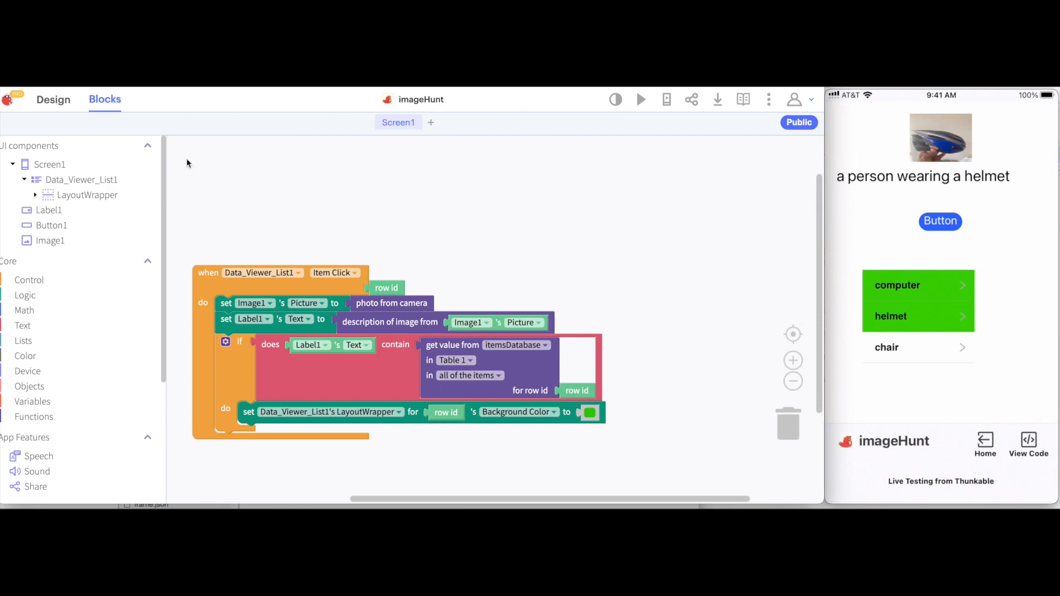
Return to the Design editor after removing the leftover unused blocks.
{"action": "left_click", "coordinate": [53, 99]}
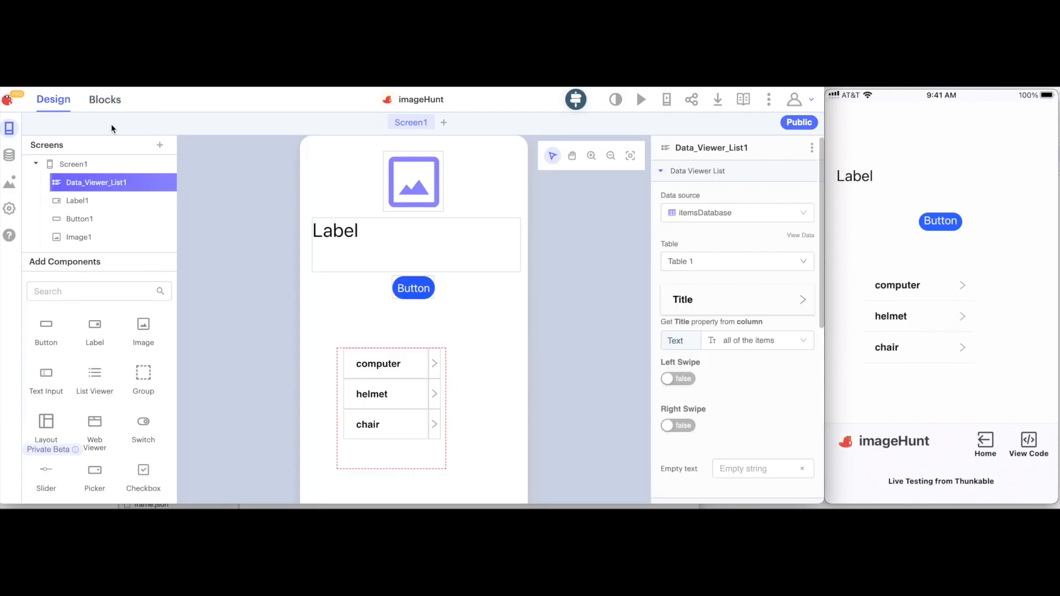
{"action": "mouse_move", "coordinate": [401, 281]}
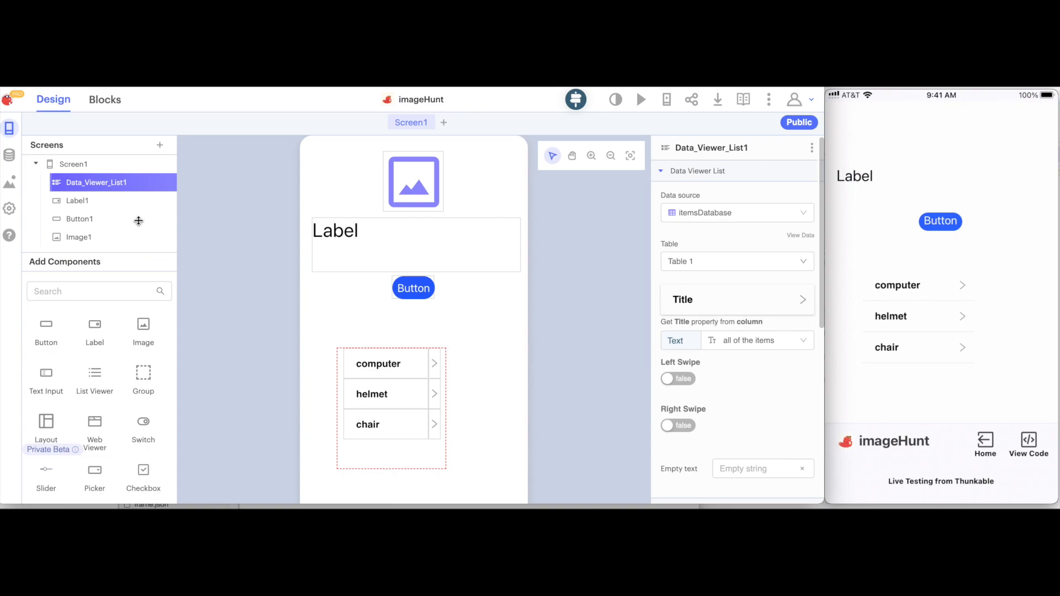
{"action": "mouse_move", "coordinate": [140, 223]}
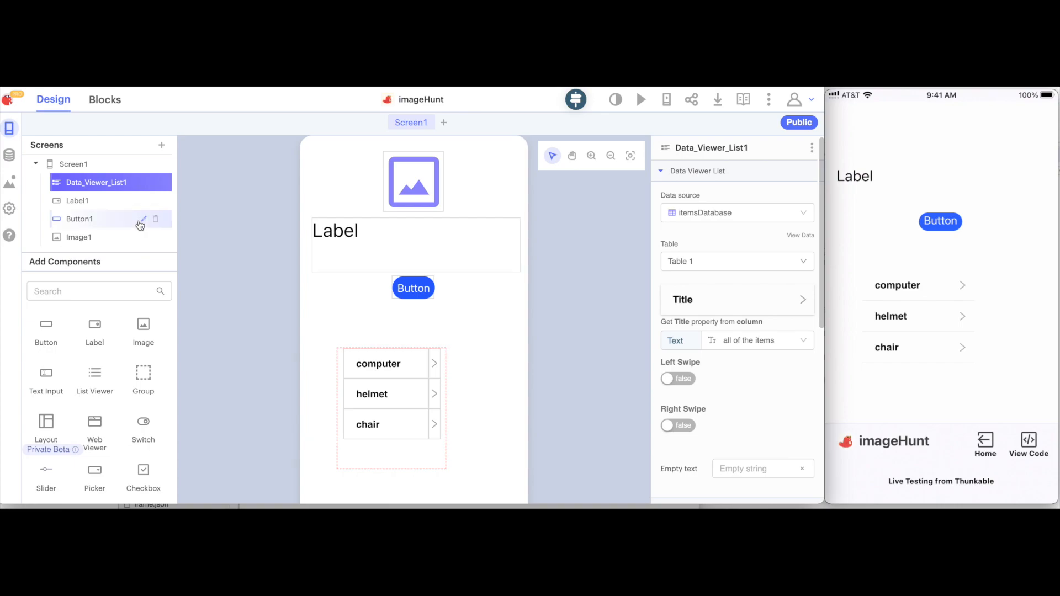
{"action": "mouse_move", "coordinate": [156, 224]}
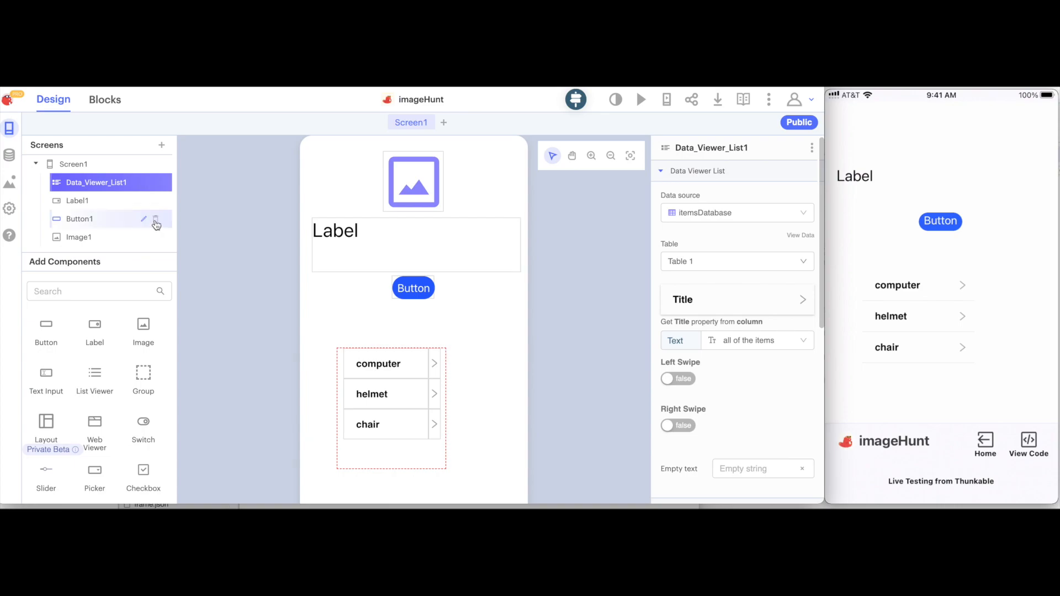
Delete Button1 and set Label1's text to 'Select an item and take a picture!'.
{"action": "left_click", "coordinate": [80, 219]}
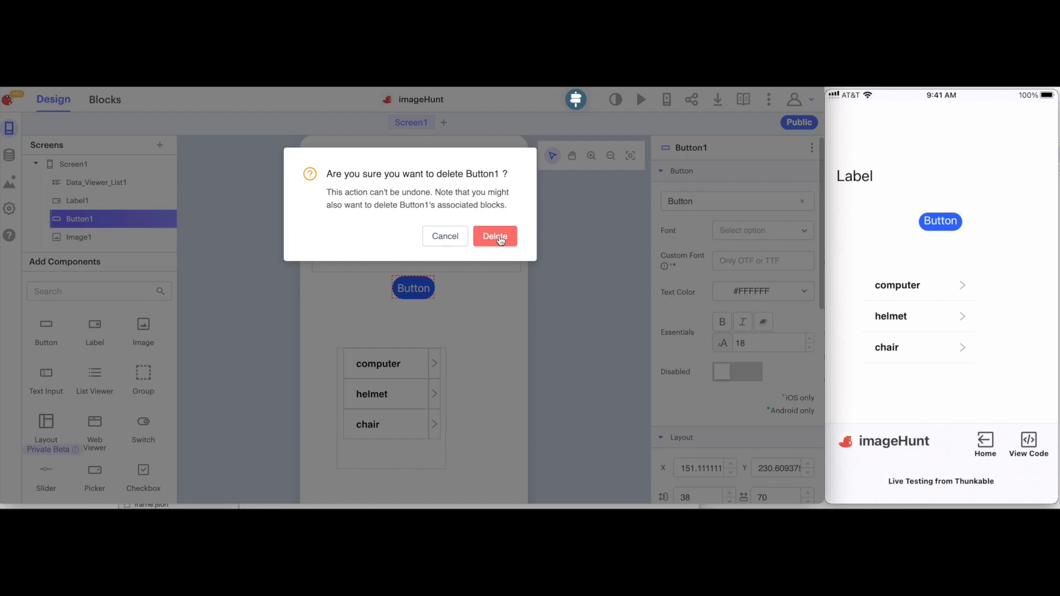
{"action": "left_click", "coordinate": [495, 236]}
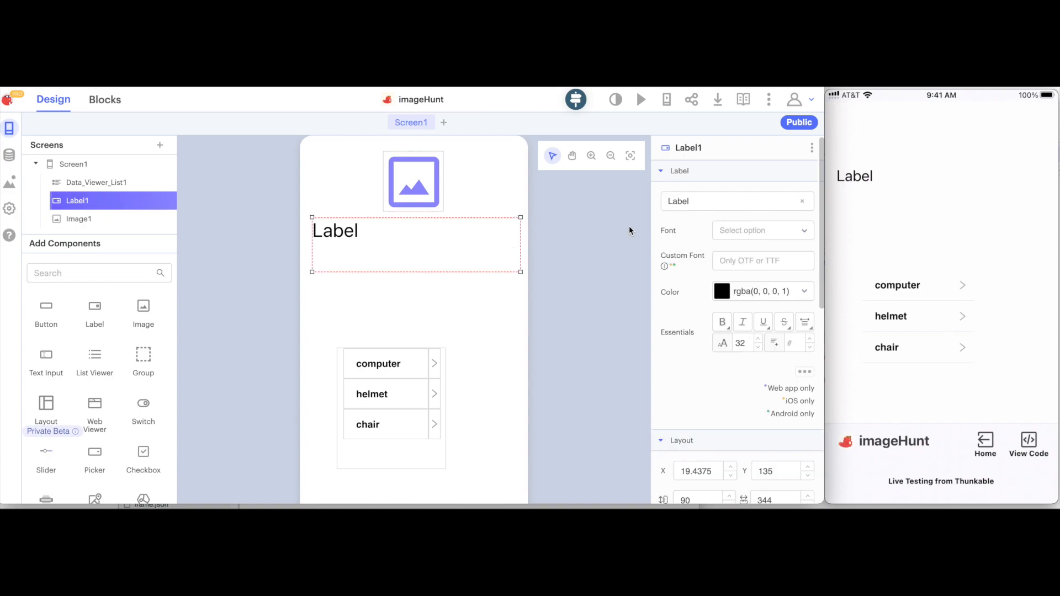
{"action": "type", "text": "Select an item and take a picture!"}
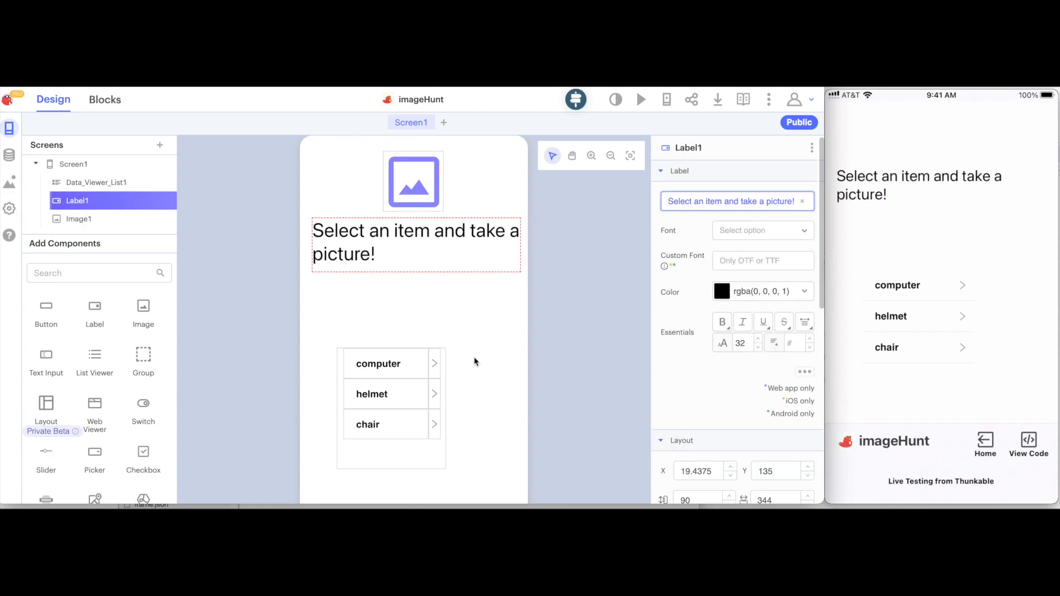